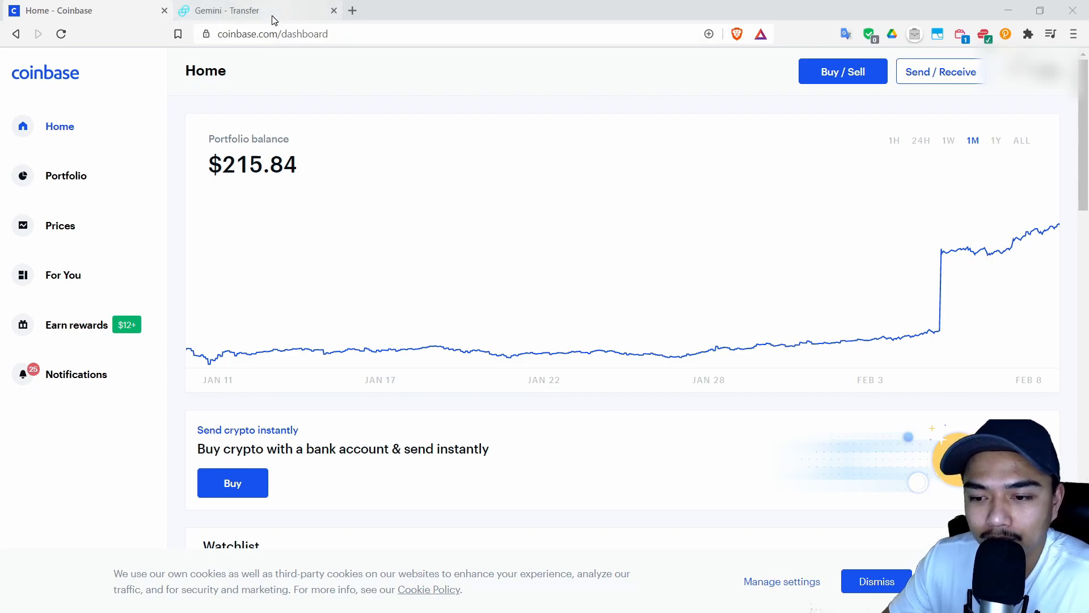
# Step: Start a Coinbase send with the amount in USD, paying from BTC Wallet
pyautogui.click(244, 10)
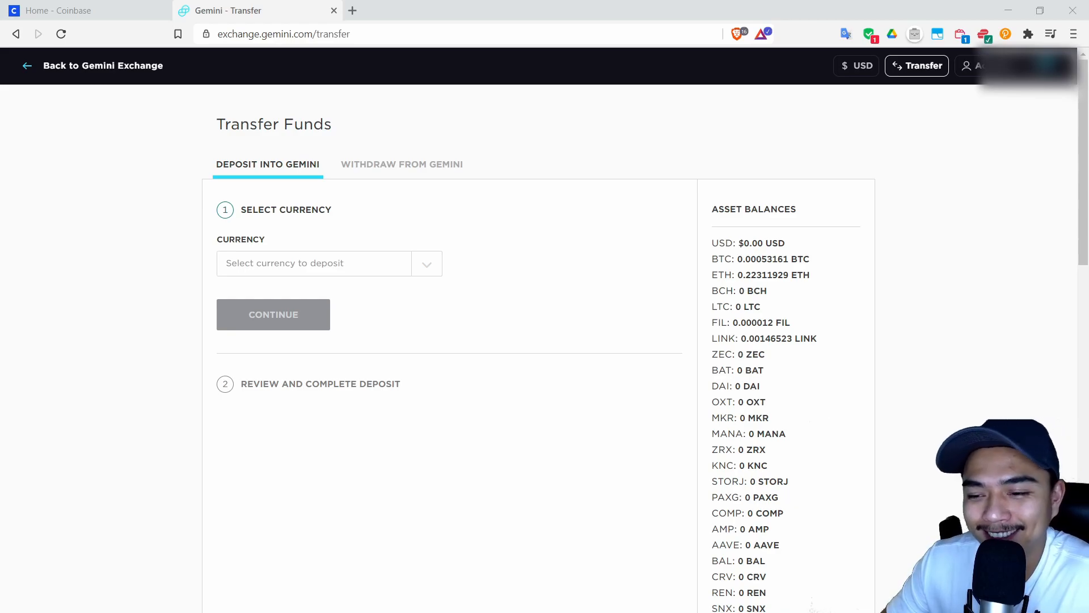
pyautogui.click(83, 10)
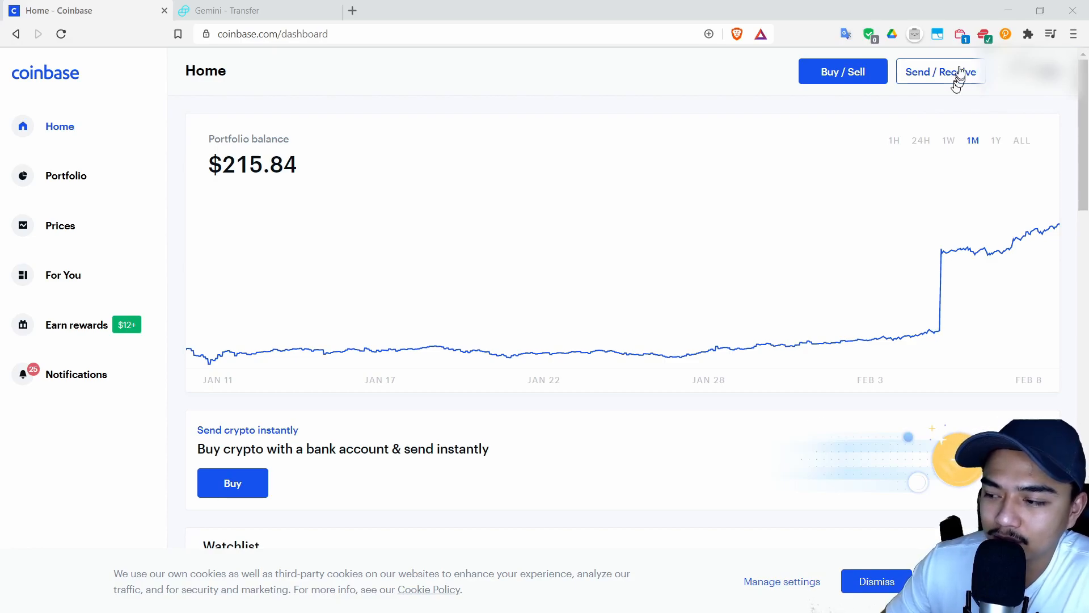
pyautogui.click(940, 71)
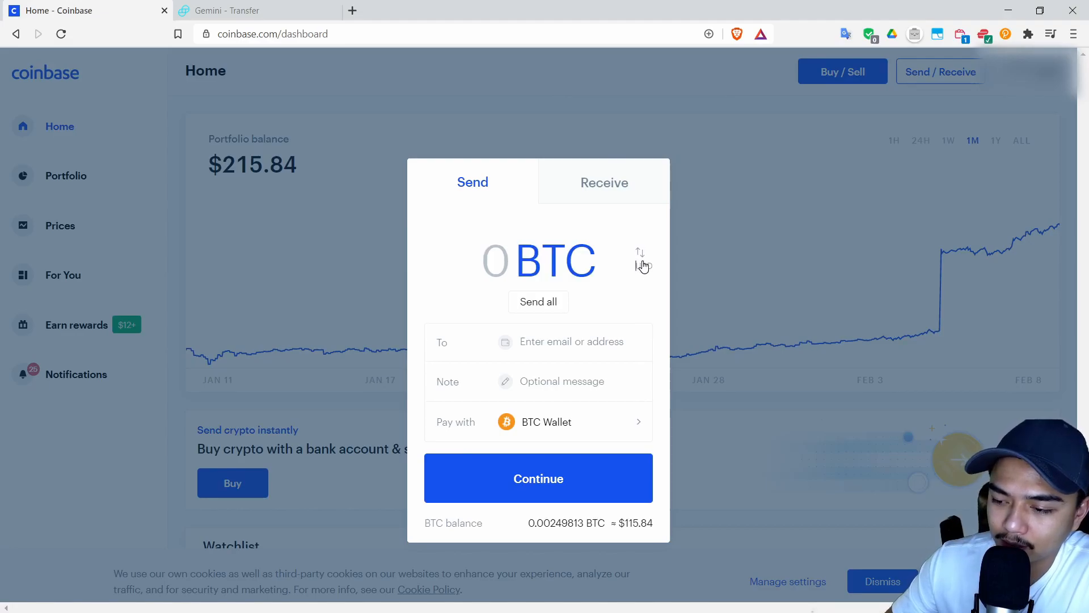
pyautogui.click(639, 259)
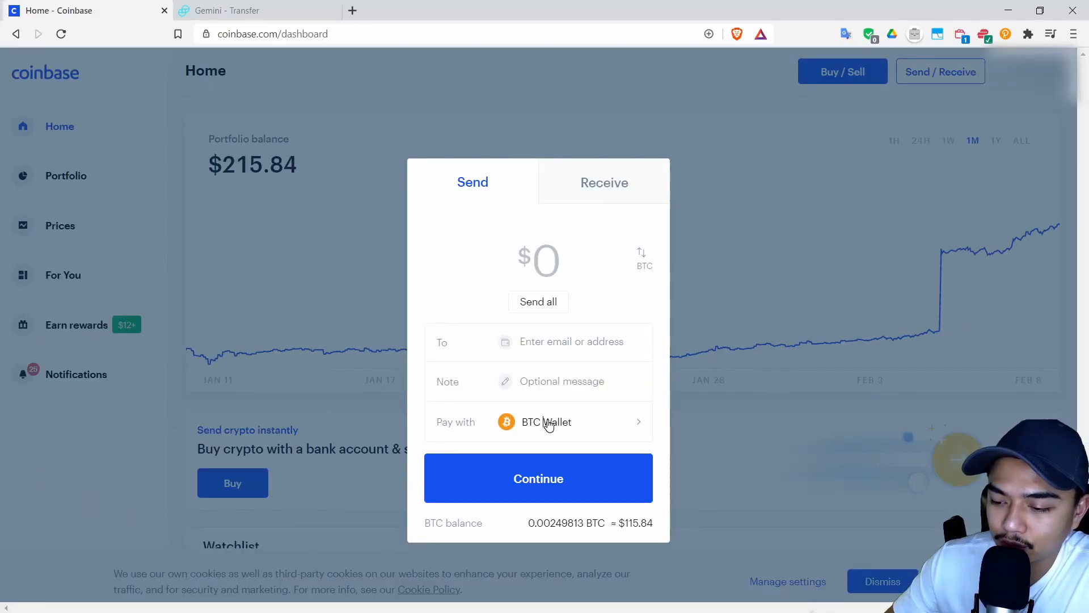
pyautogui.click(538, 422)
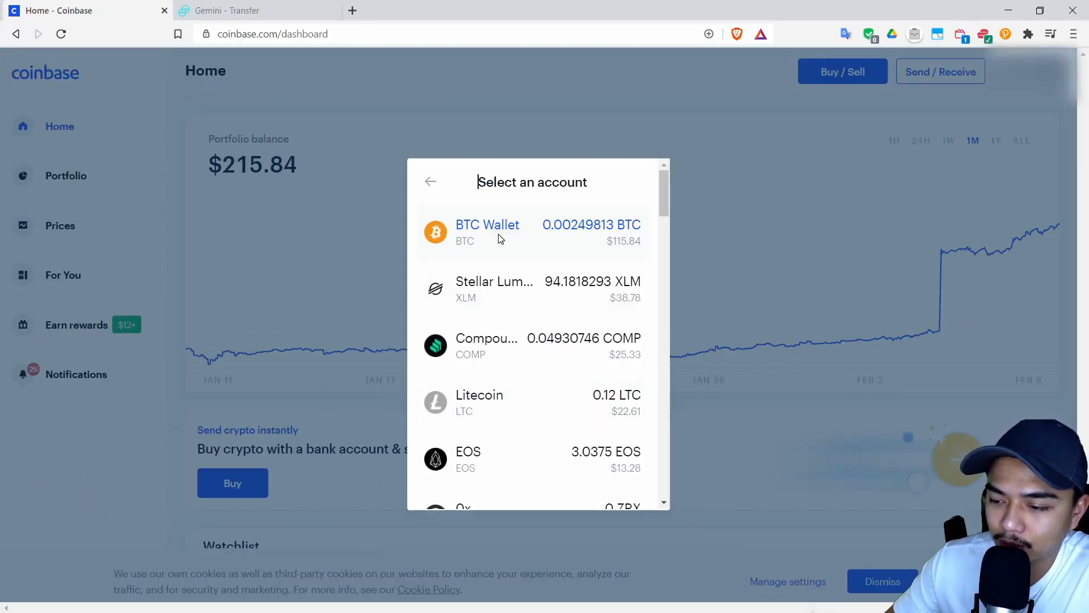
pyautogui.click(487, 232)
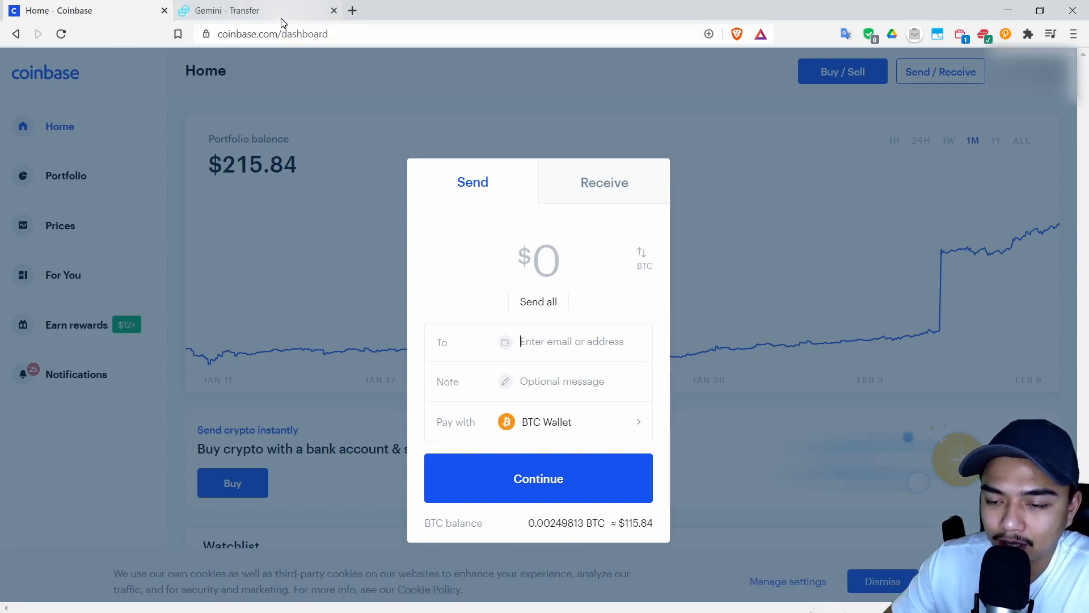
# Step: Switch to Gemini's Transfer page and pick BTC as the deposit currency
pyautogui.click(257, 10)
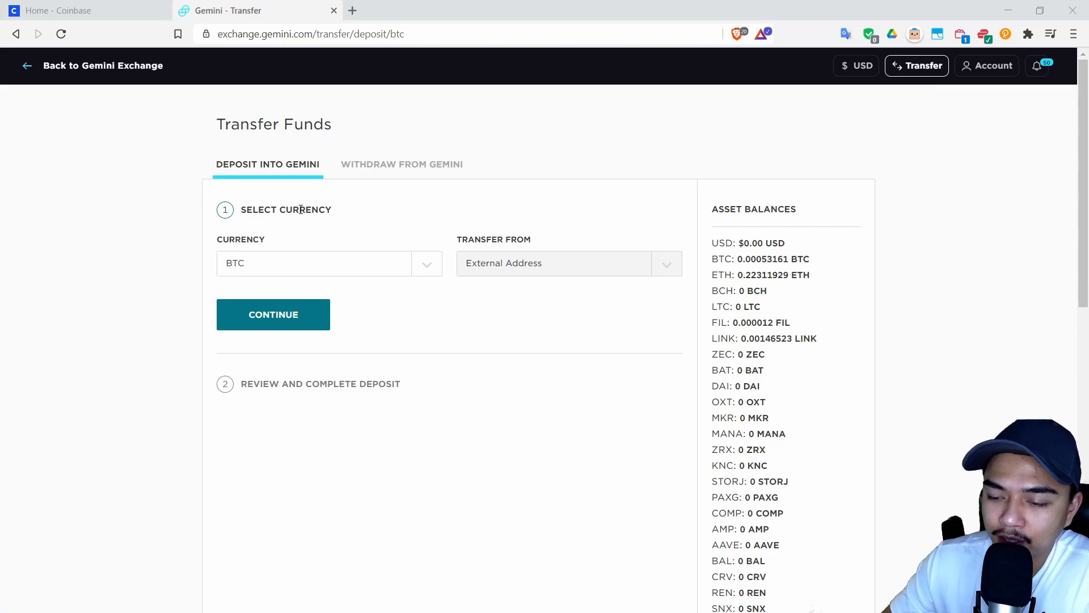
pyautogui.moveTo(343, 245)
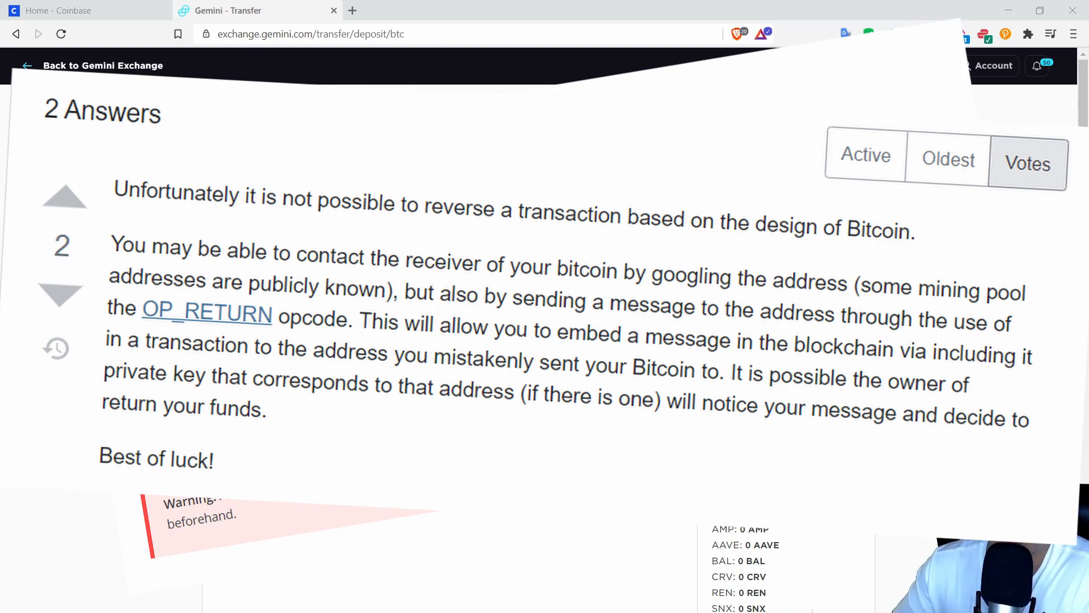
pyautogui.click(426, 10)
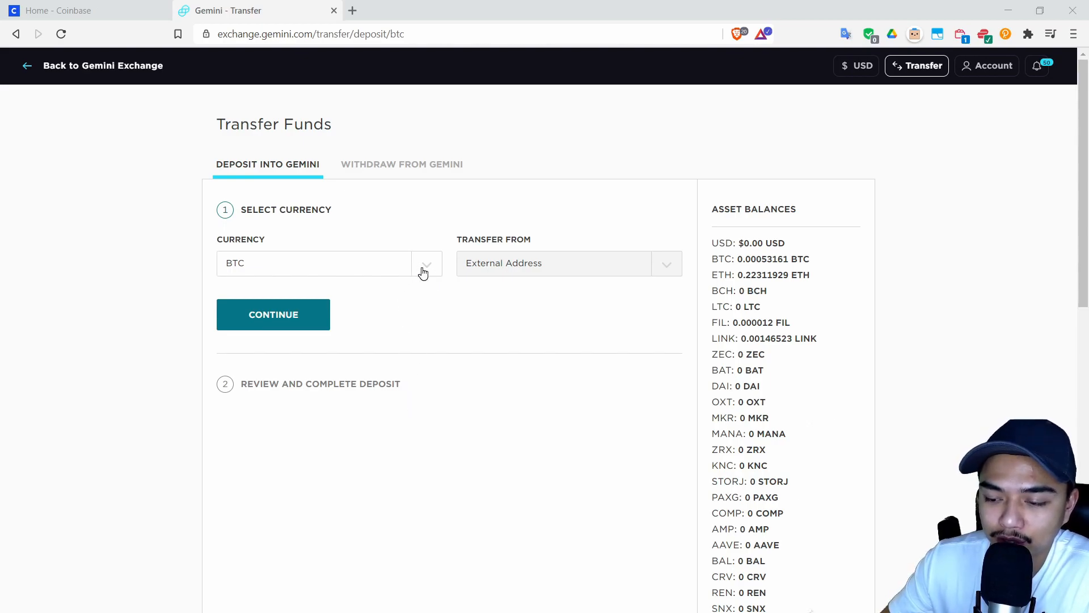
# Step: Continue to Gemini's BTC deposit address and copy the address text
pyautogui.click(272, 314)
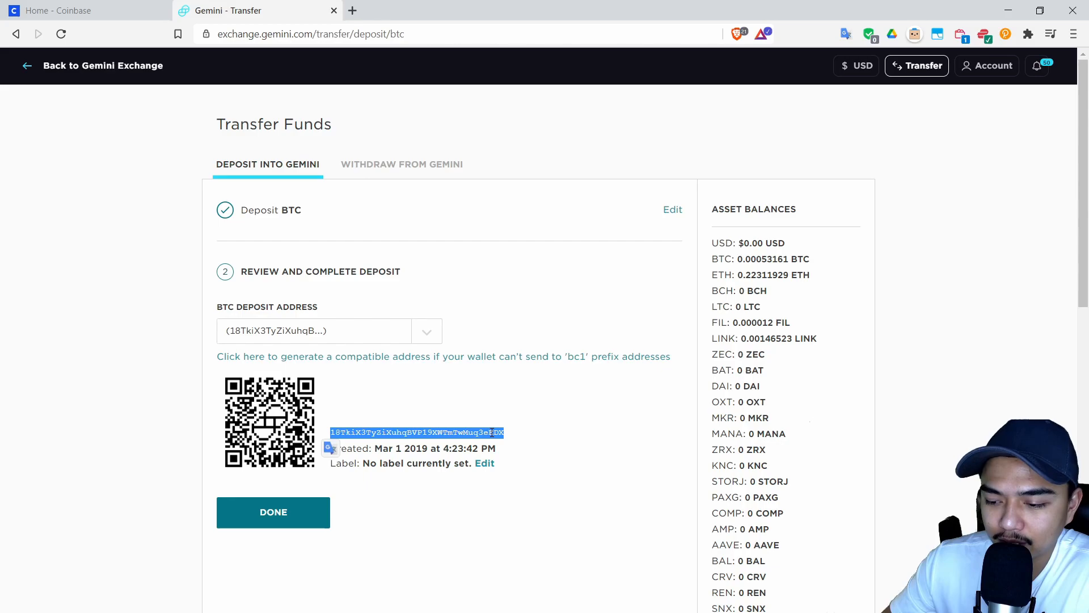
pyautogui.rightClick(496, 432)
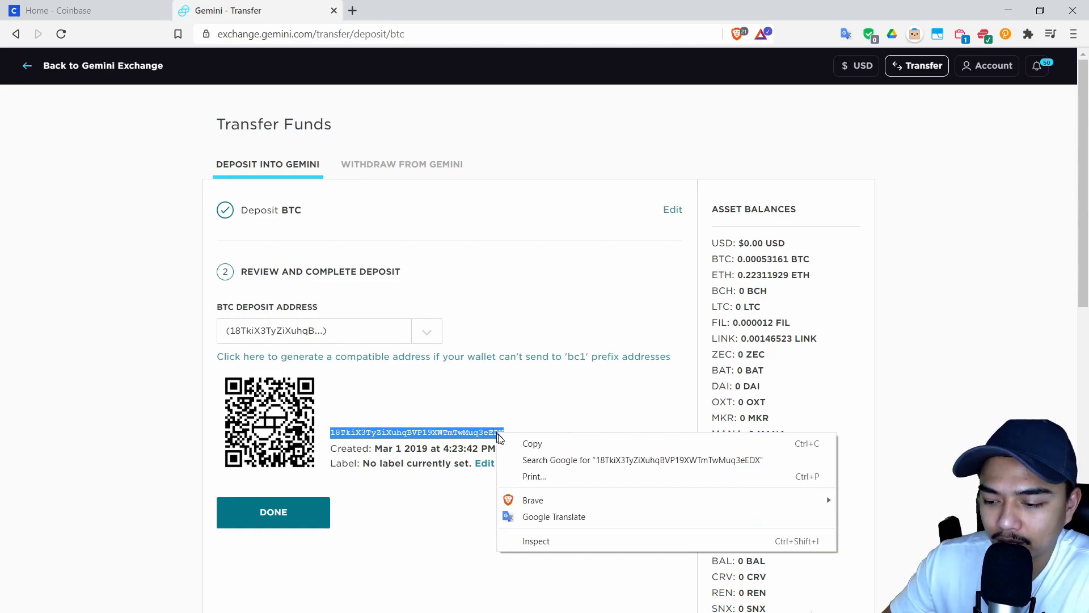
pyautogui.click(574, 387)
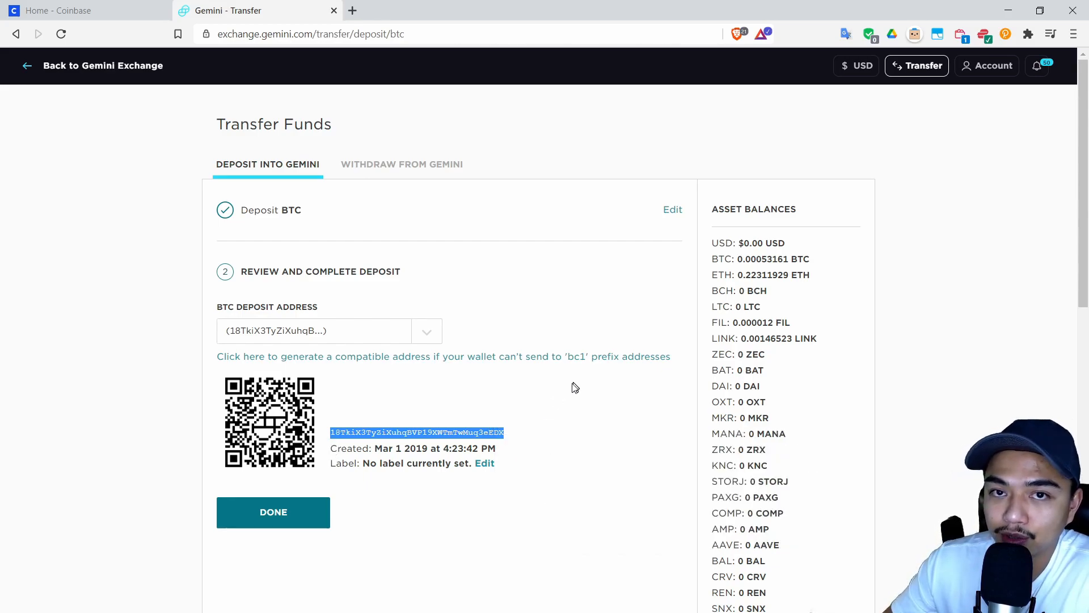
pyautogui.moveTo(511, 387)
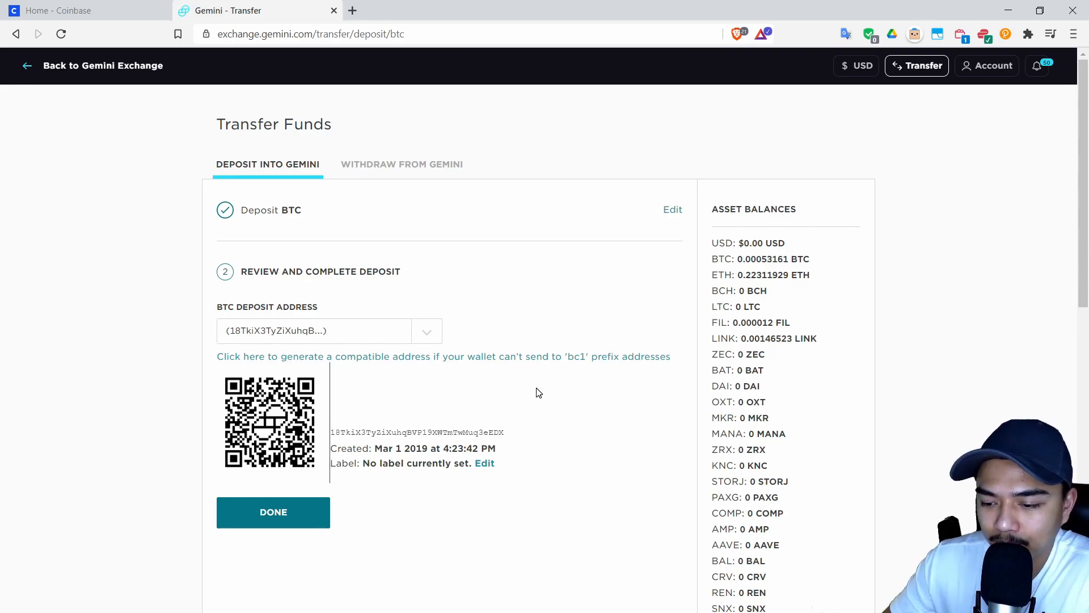
# Step: Paste the Gemini BTC address into Coinbase's To field and compare it with Gemini
pyautogui.click(84, 10)
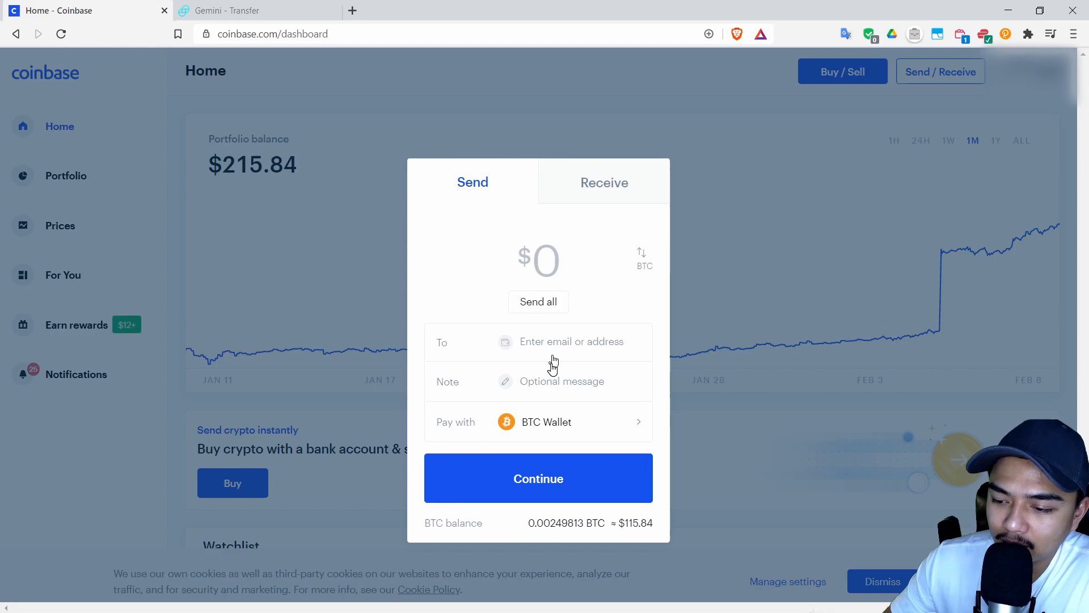
pyautogui.rightClick(571, 341)
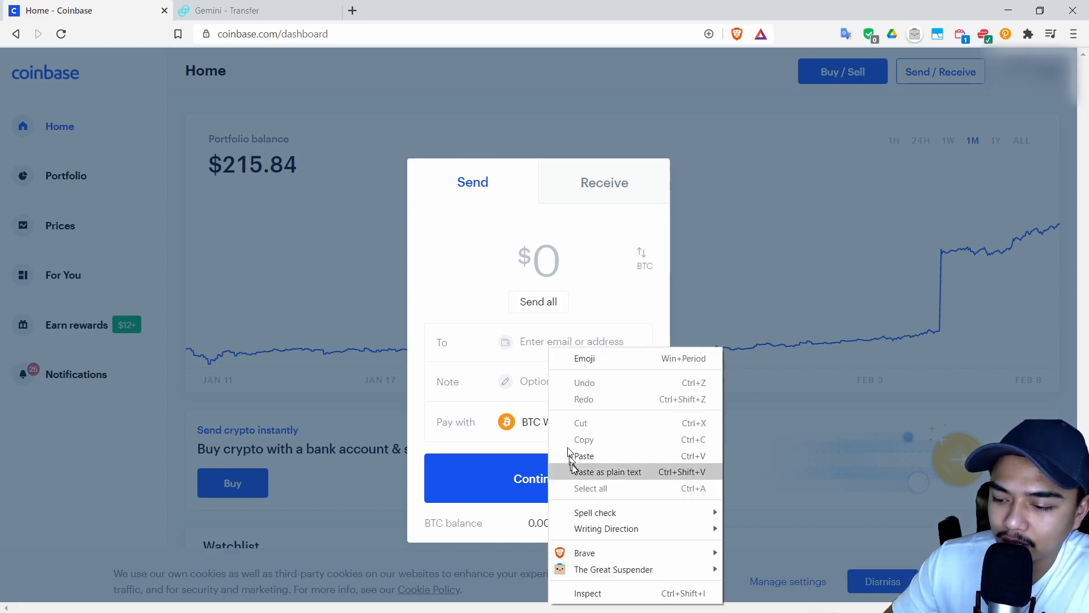
pyautogui.click(582, 455)
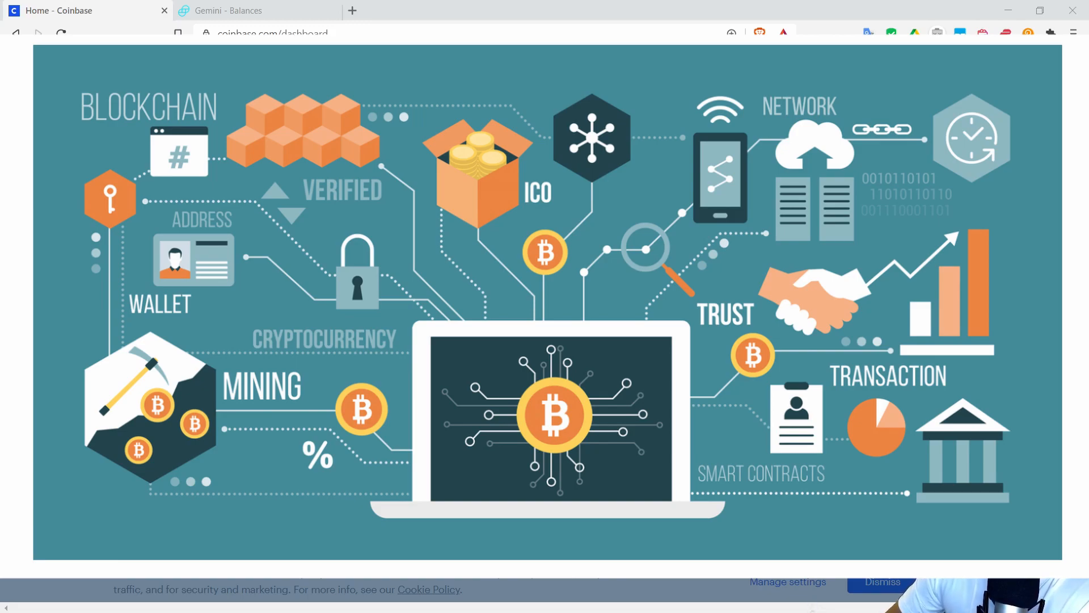
pyautogui.click(250, 10)
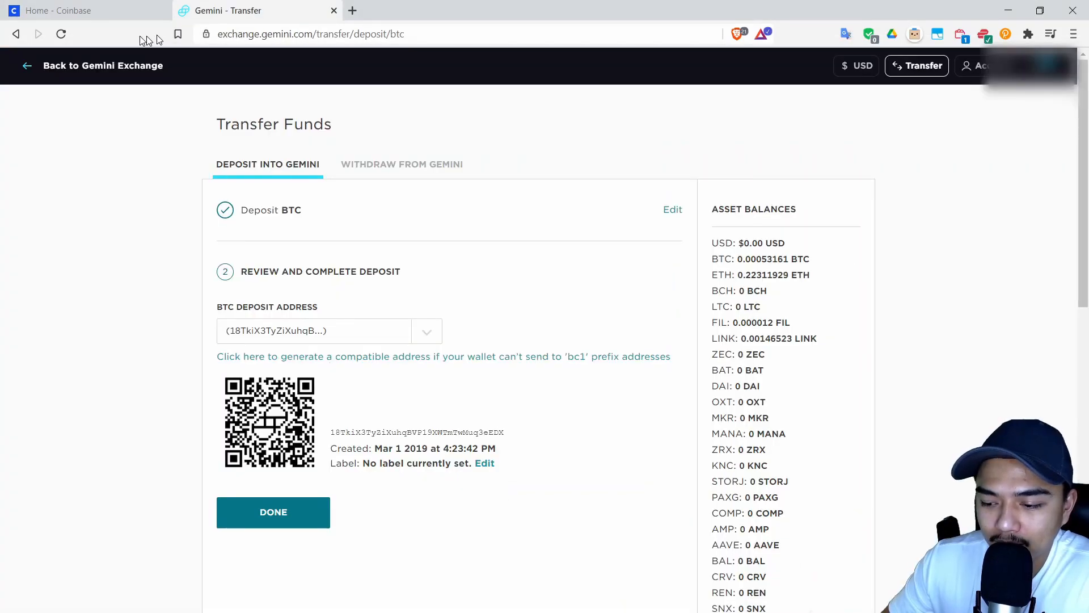
pyautogui.moveTo(132, 44)
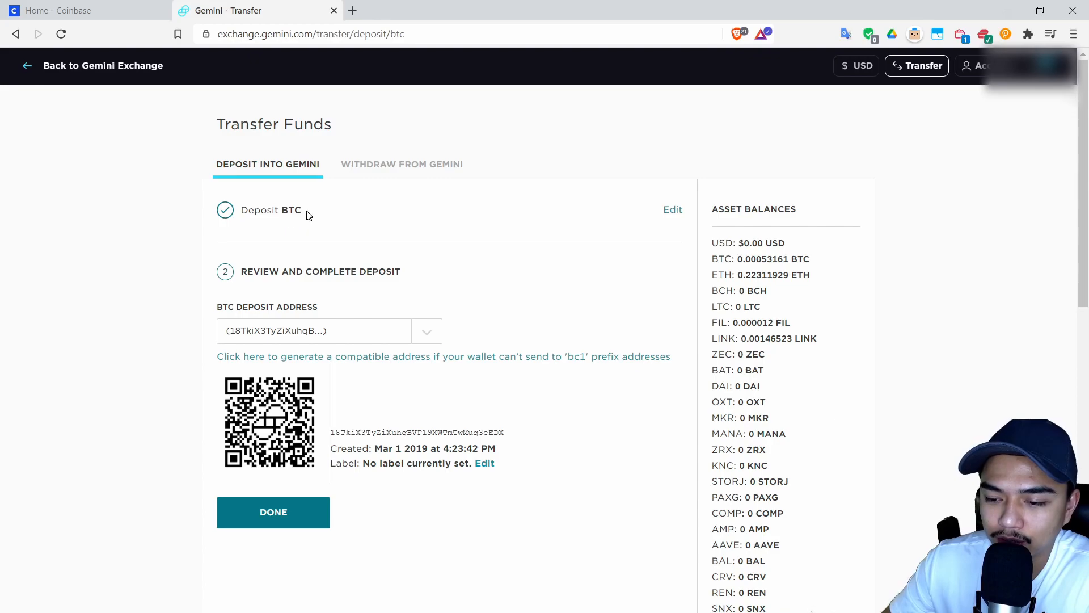
pyautogui.moveTo(300, 254)
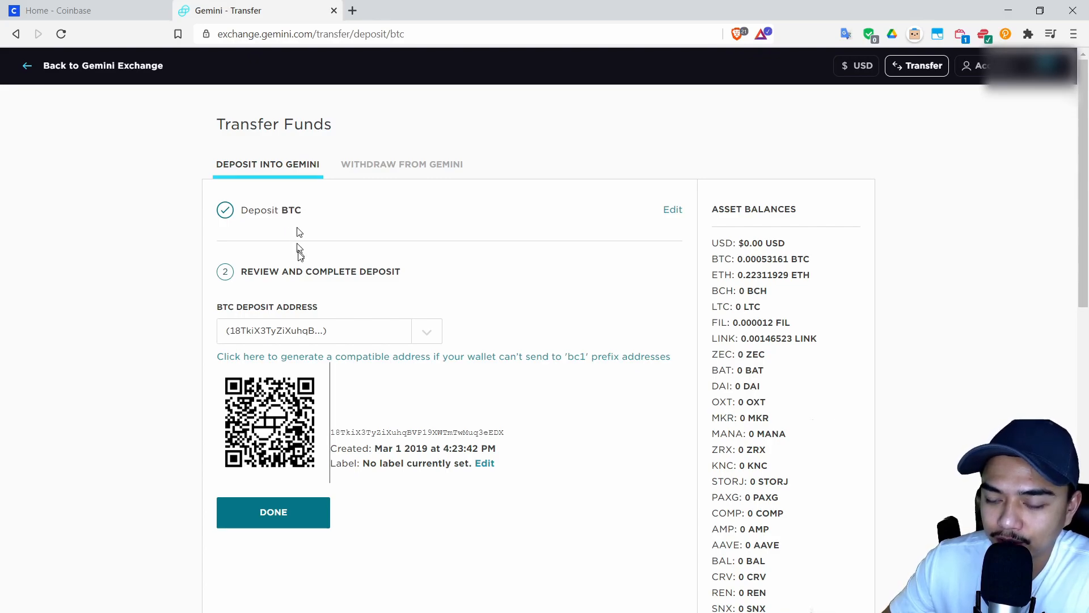
pyautogui.moveTo(284, 216)
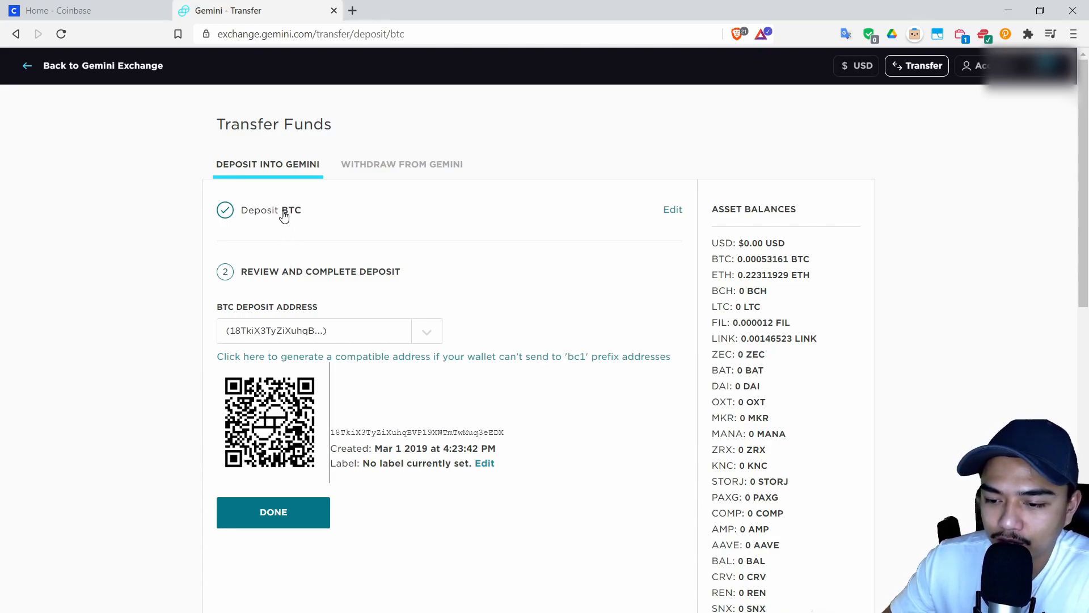
pyautogui.moveTo(330, 441)
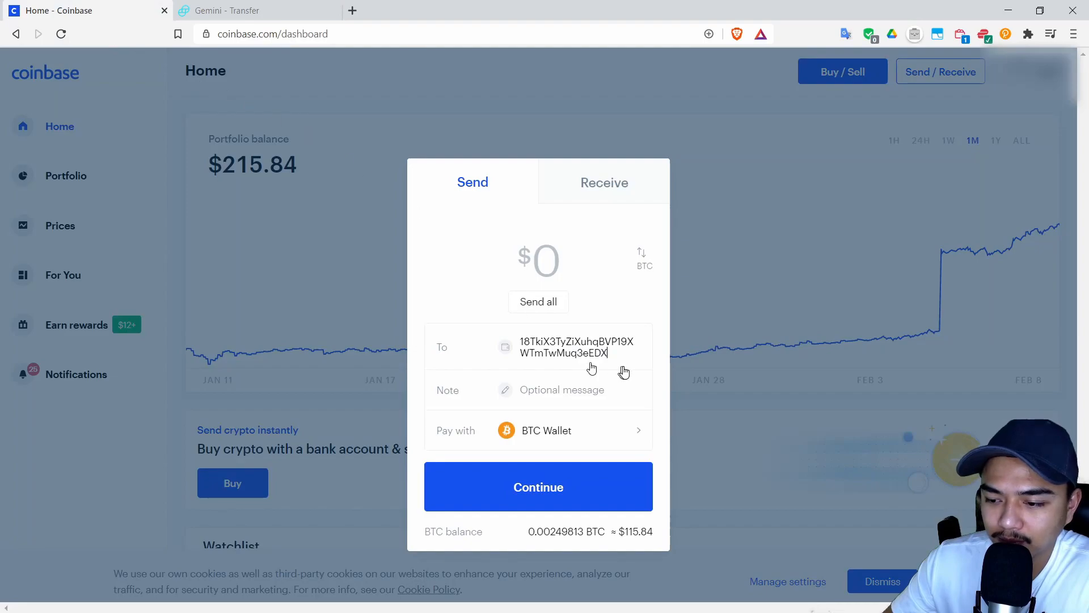
pyautogui.moveTo(586, 366)
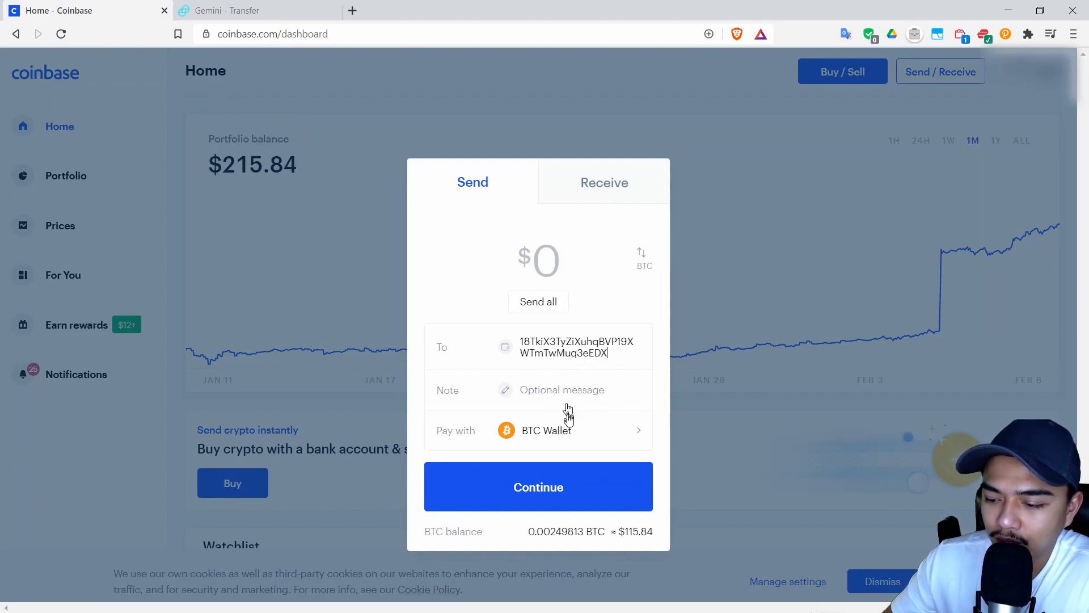
# Step: Enter a $5 amount for the Gemini address and continue to the send review
pyautogui.click(538, 486)
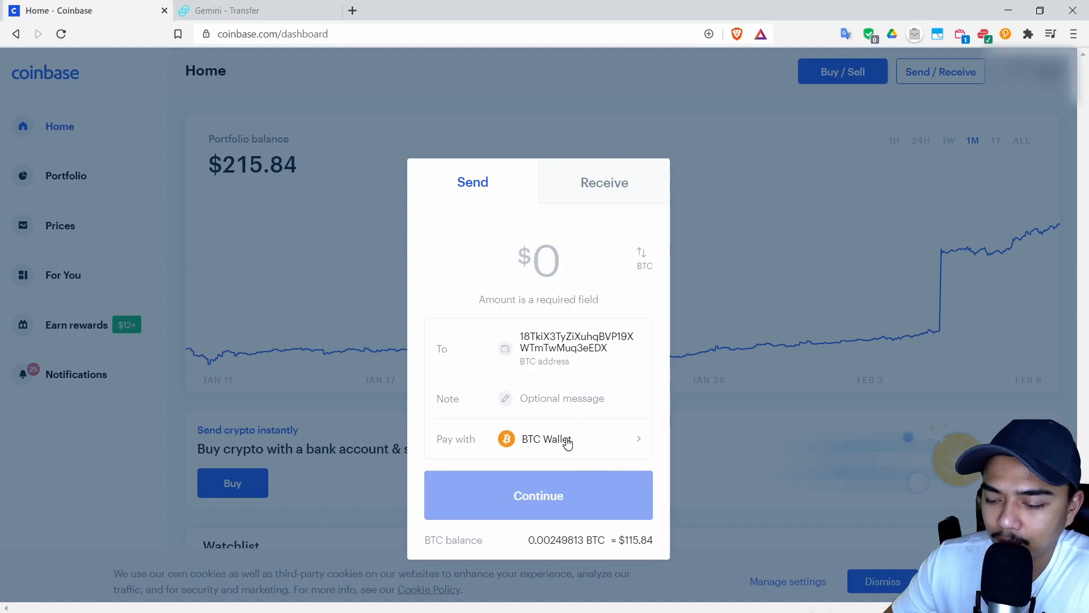
pyautogui.click(538, 261)
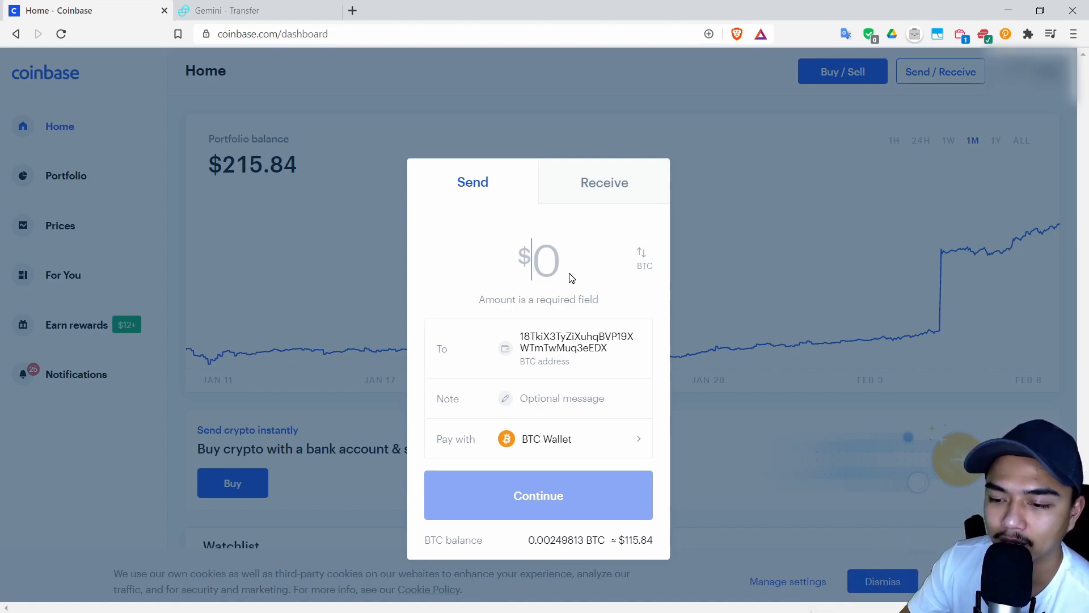
pyautogui.write('5')
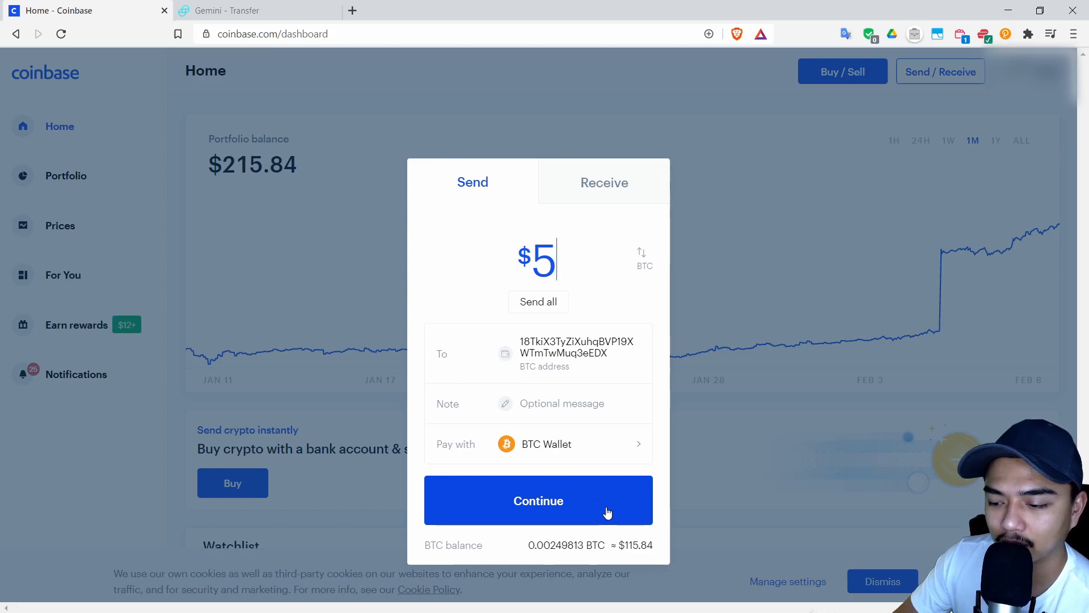
pyautogui.click(538, 500)
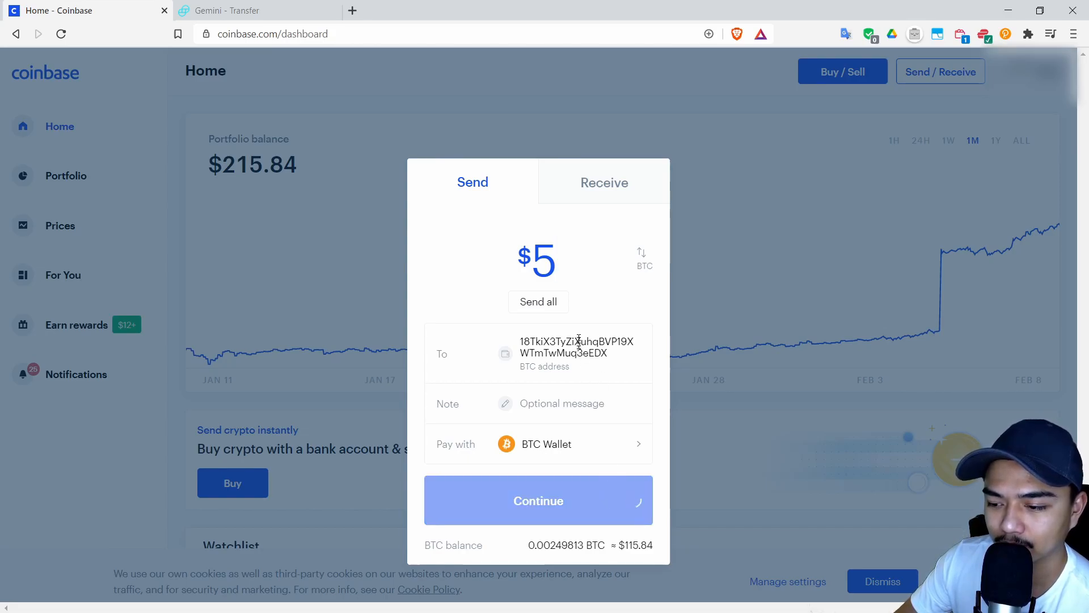
pyautogui.click(538, 500)
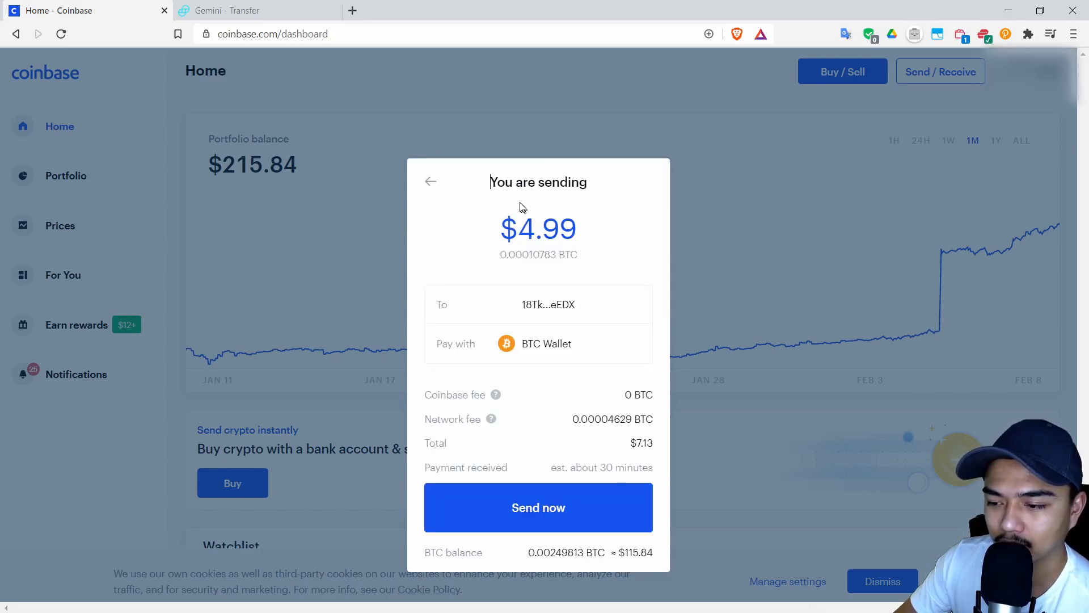
pyautogui.moveTo(639, 451)
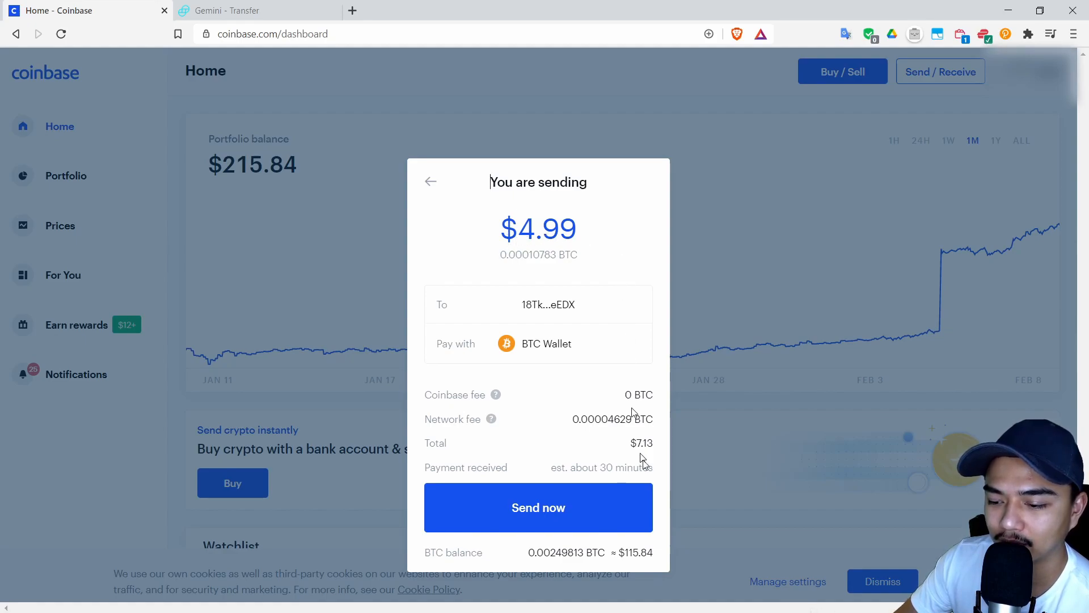
pyautogui.doubleClick(640, 442)
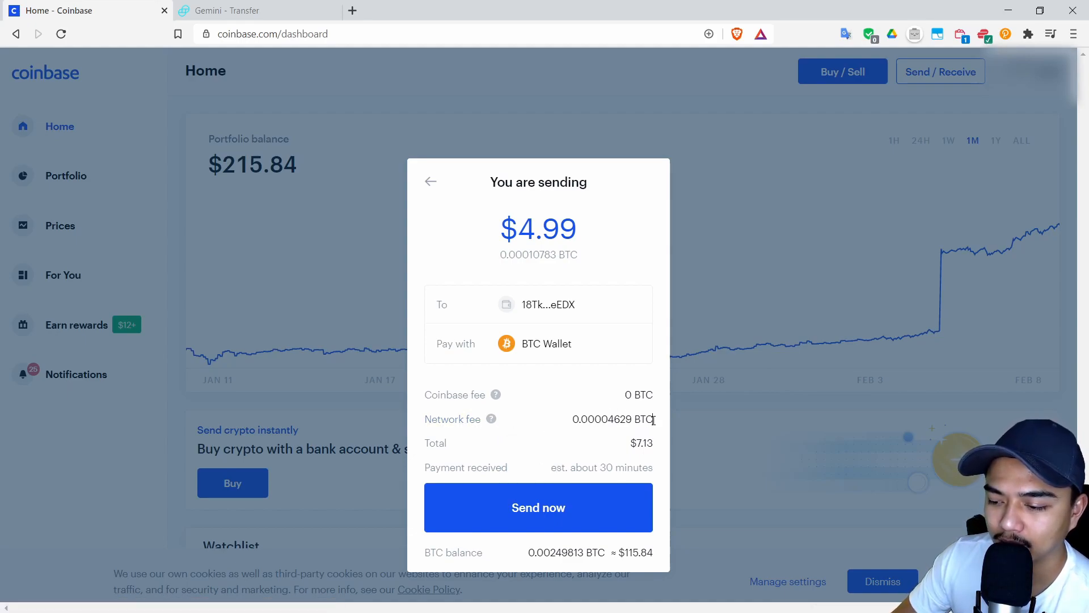
pyautogui.doubleClick(612, 418)
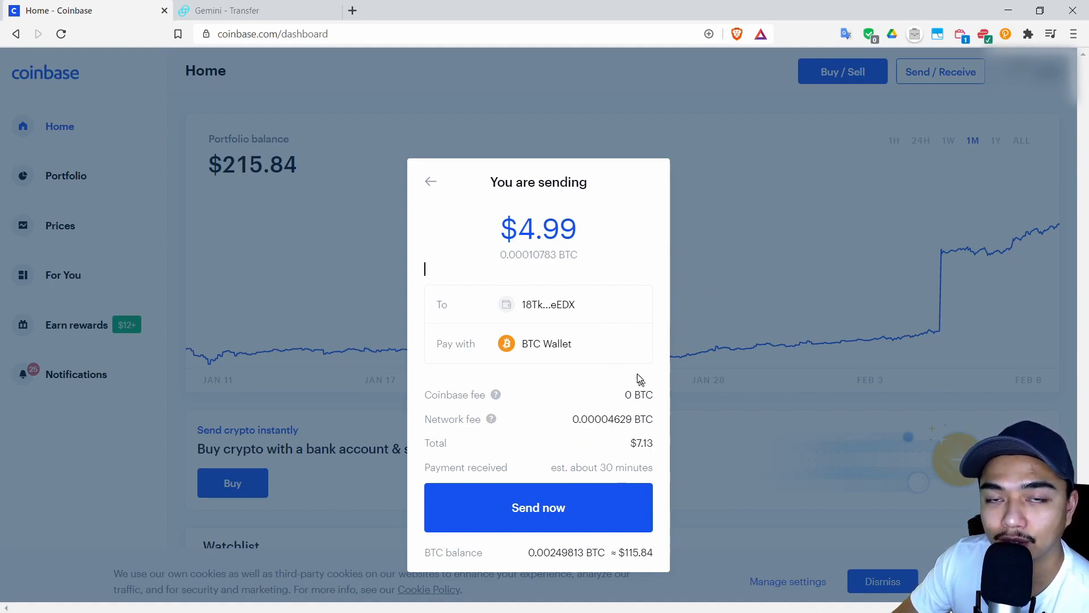
pyautogui.moveTo(585, 386)
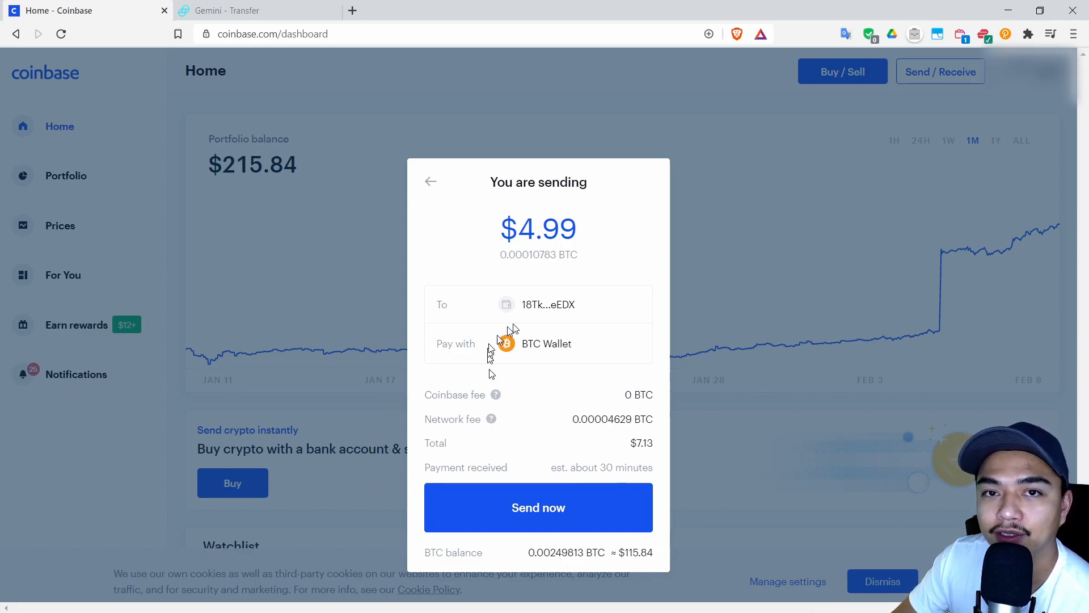
pyautogui.moveTo(665, 371)
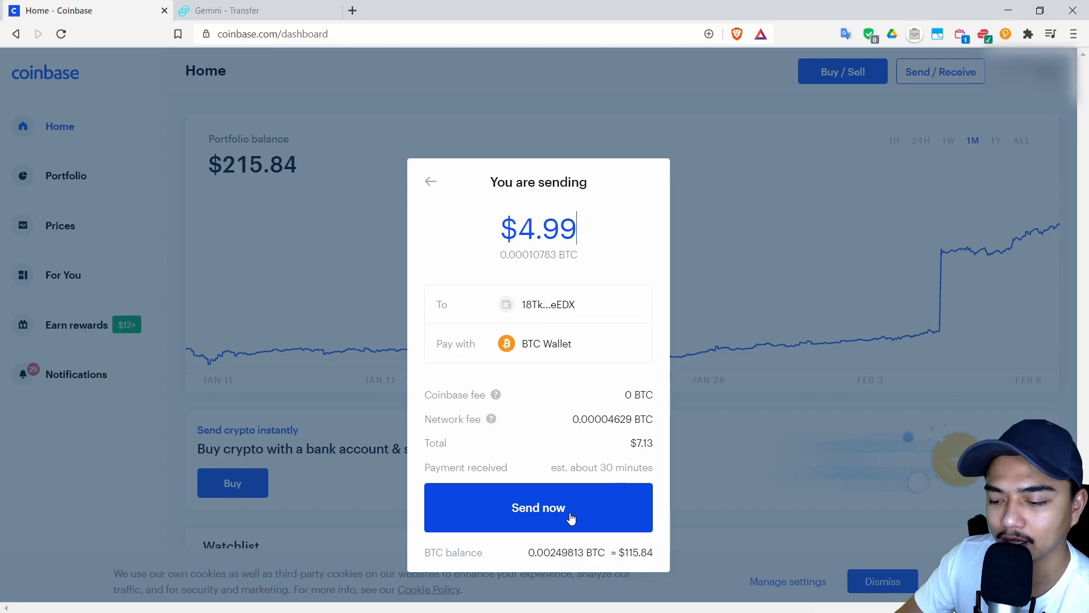
# Step: Send the $4.99 test with the 2-step code, returning to the $208.69 dashboard
pyautogui.click(538, 507)
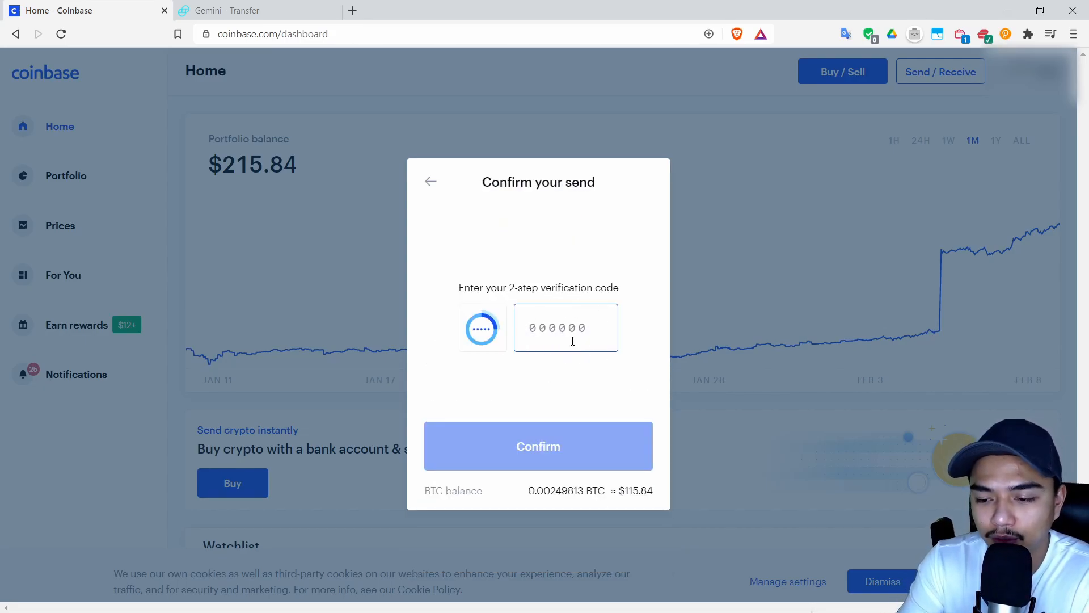
pyautogui.click(539, 446)
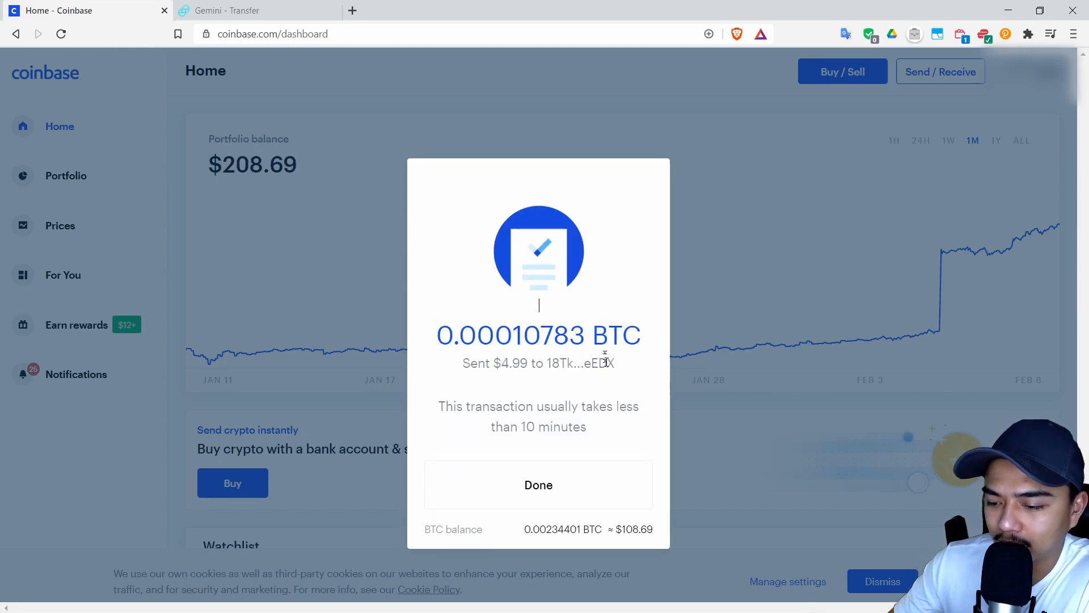
pyautogui.moveTo(556, 418)
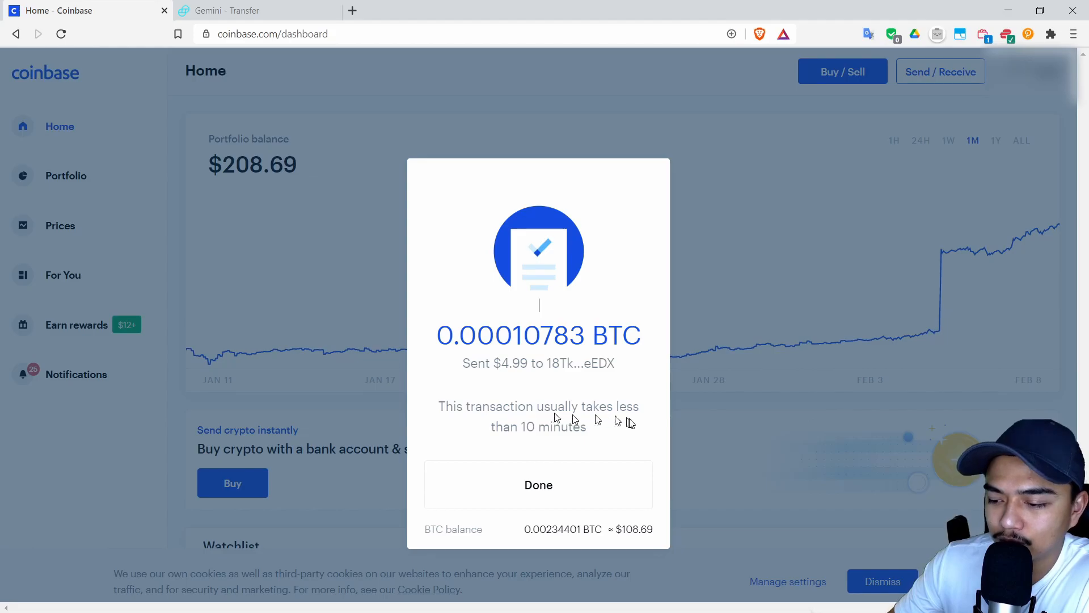
pyautogui.click(539, 484)
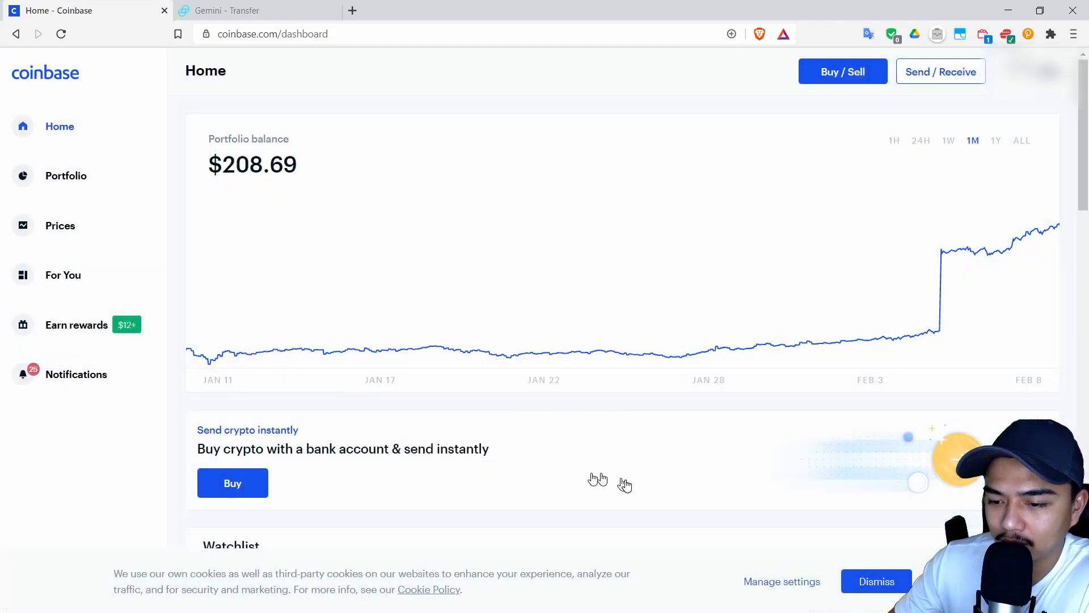
# Step: Open Gemini's Transfer History from the account Balances menu
pyautogui.click(257, 10)
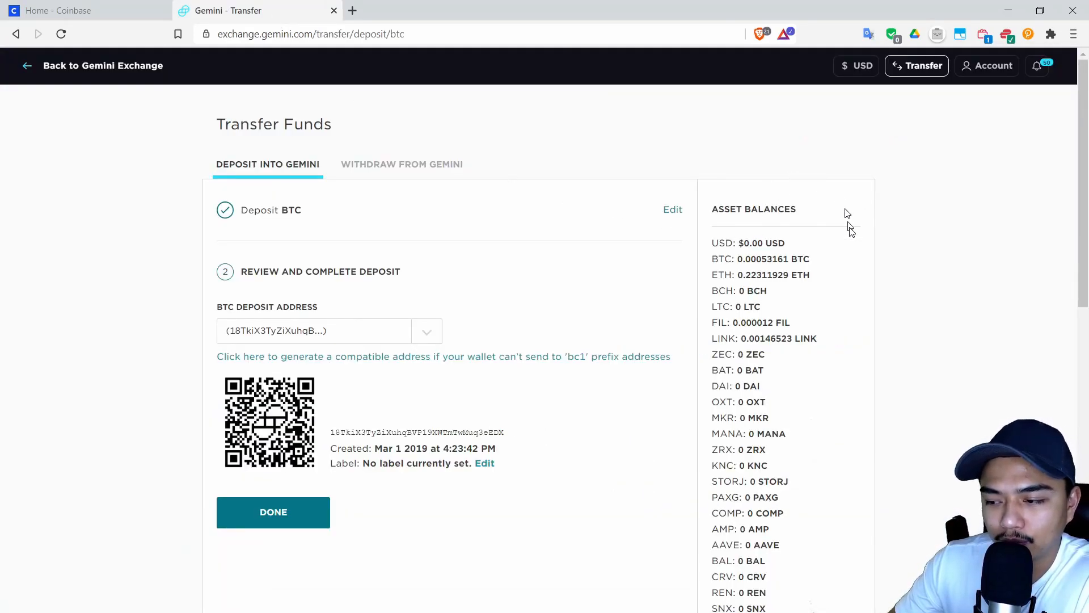
pyautogui.doubleClick(760, 258)
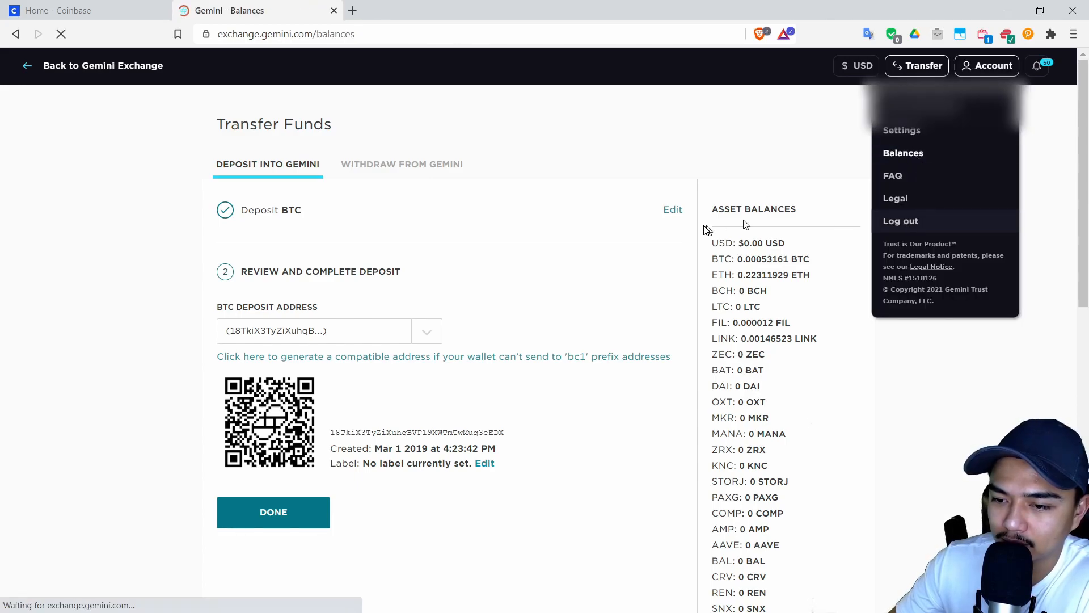
pyautogui.click(903, 152)
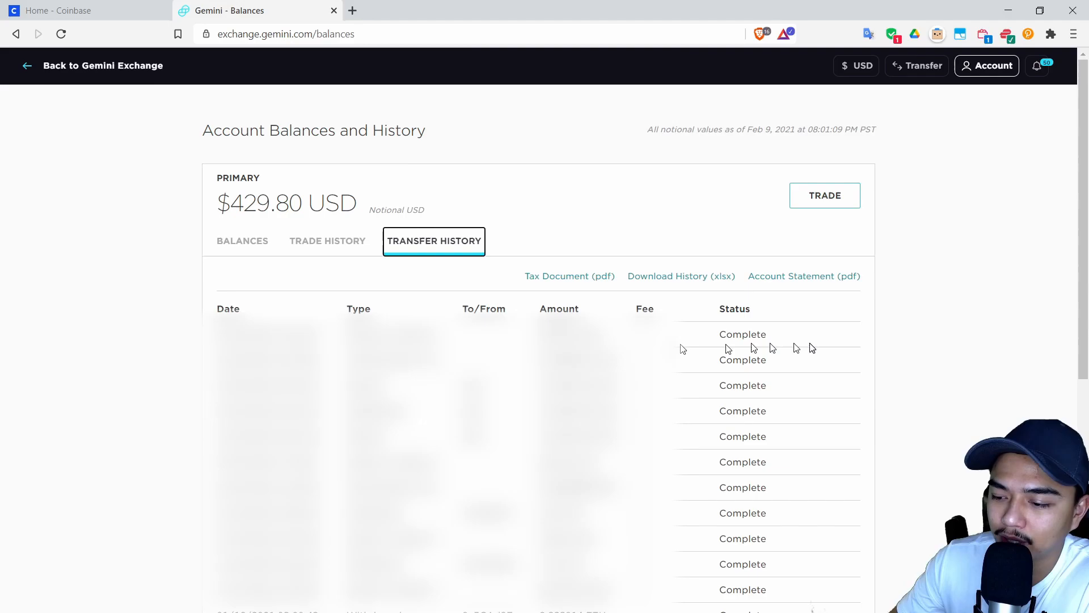
# Step: Open the pending Sent Bitcoin transaction (0.00015412 BTC) from Coinbase's Portfolio
pyautogui.click(84, 10)
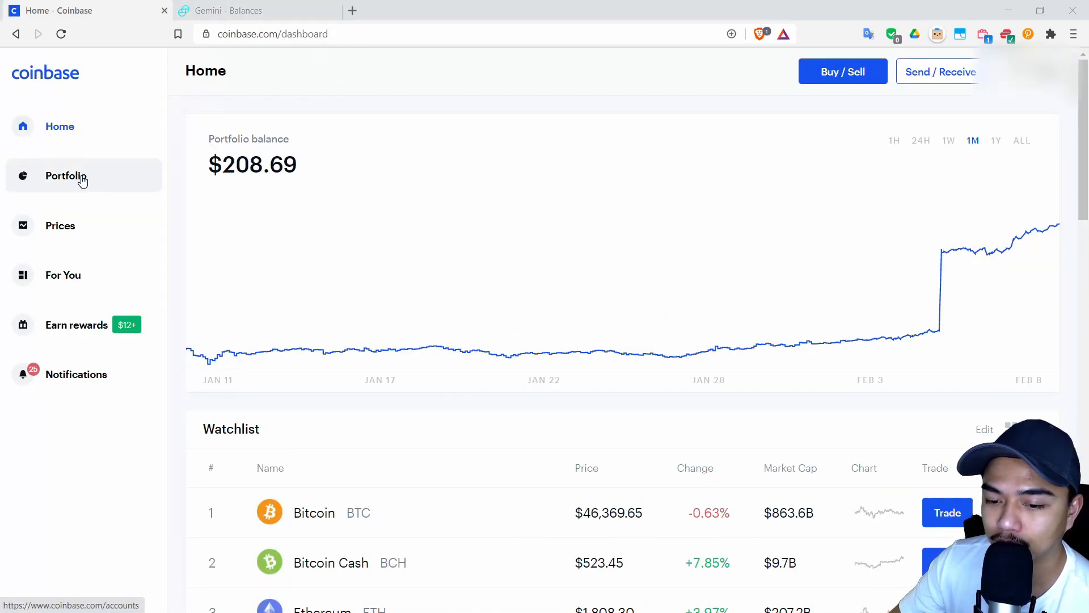
pyautogui.click(66, 176)
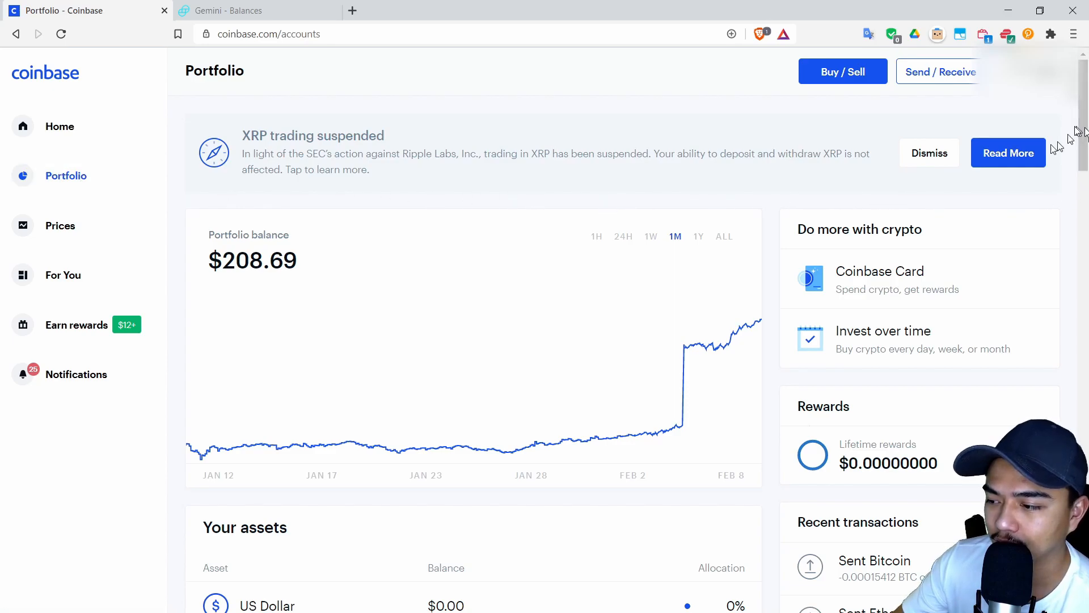
pyautogui.scroll(-3)
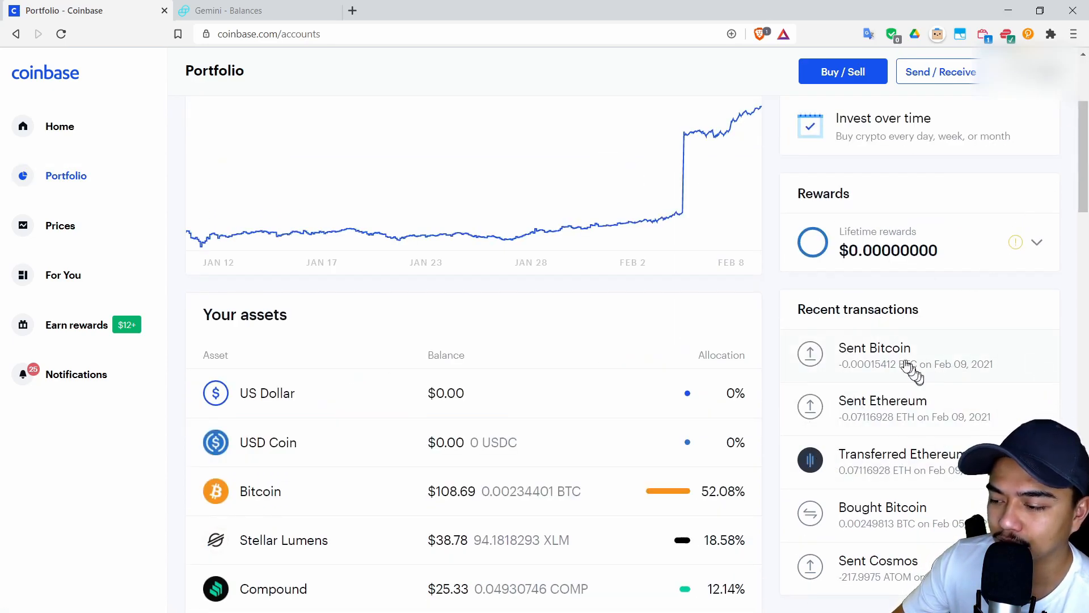
pyautogui.click(874, 356)
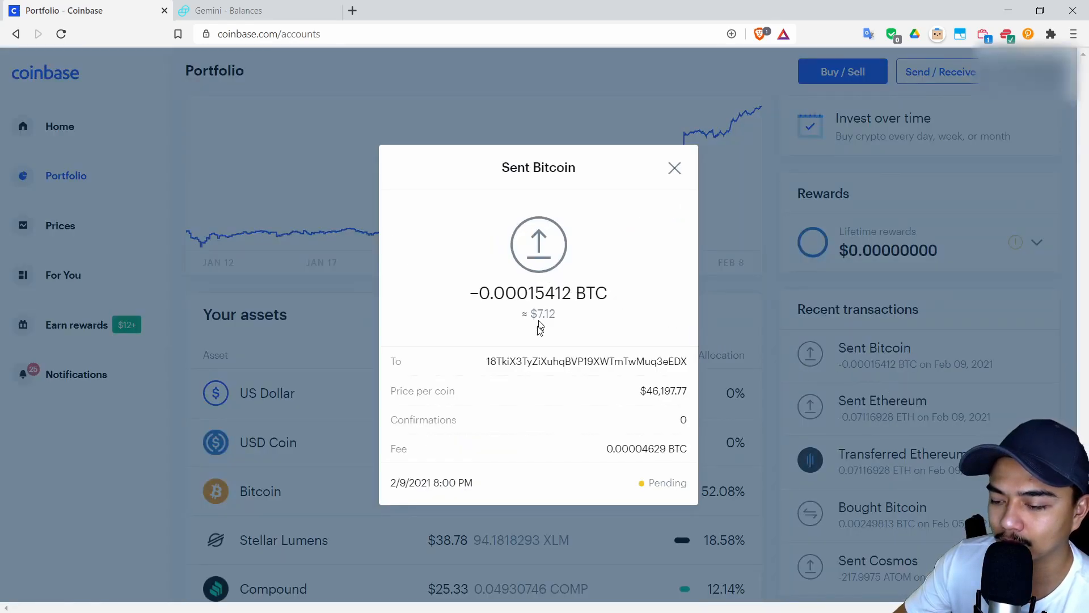
pyautogui.moveTo(627, 362)
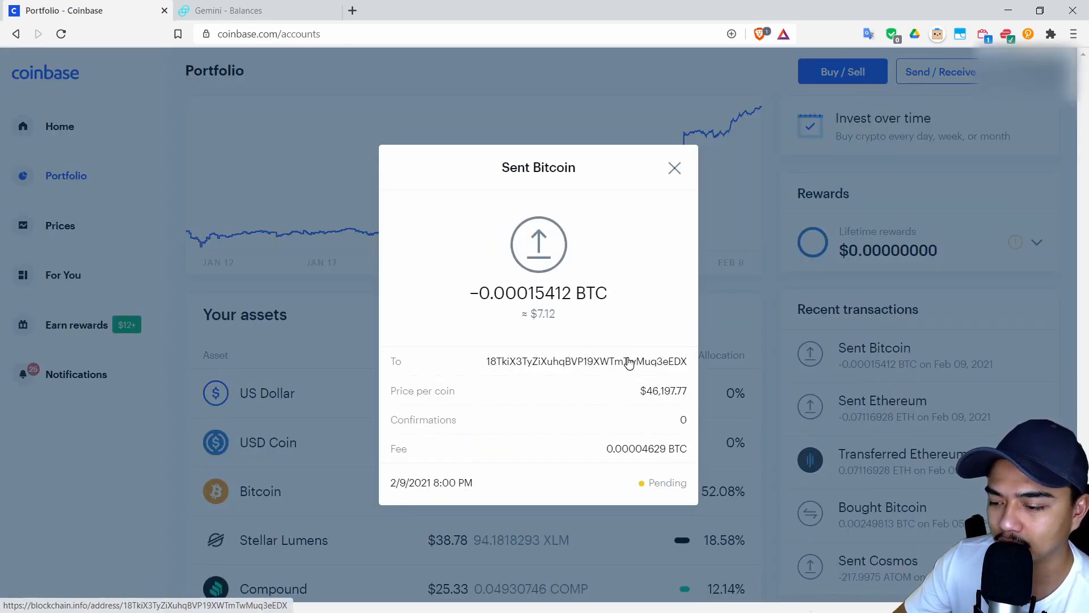
# Step: Open the Gemini deposit address on Blockchain.com Explorer via the To address link
pyautogui.click(585, 361)
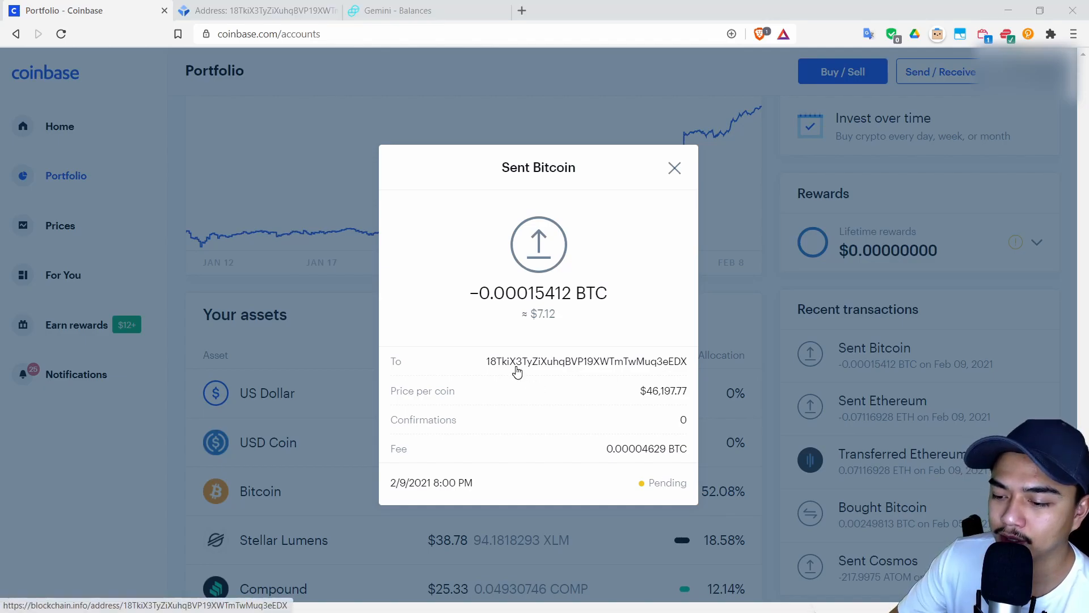
pyautogui.moveTo(614, 366)
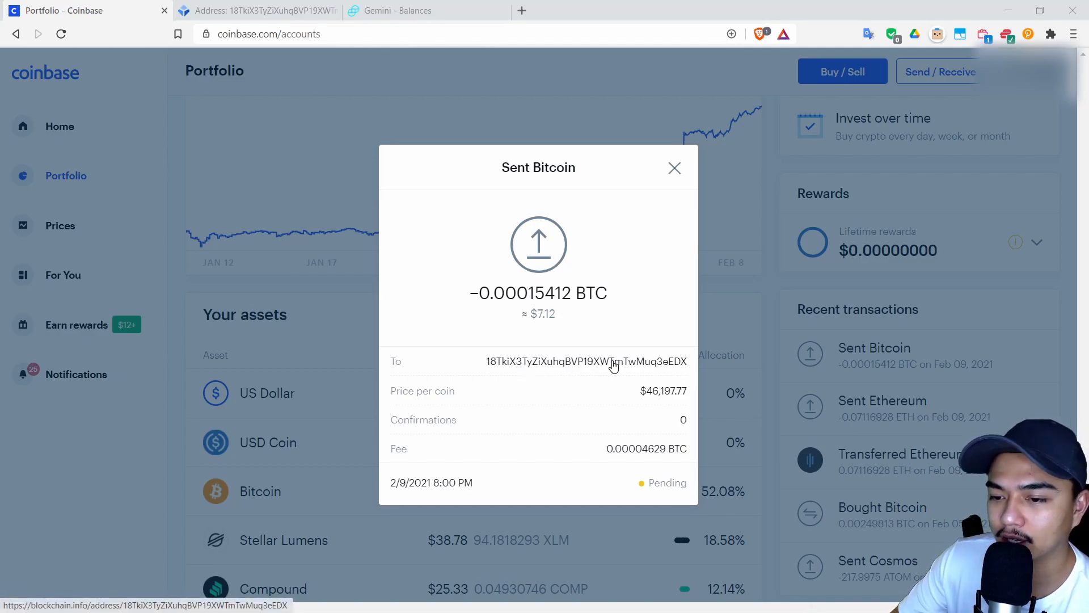
pyautogui.click(585, 361)
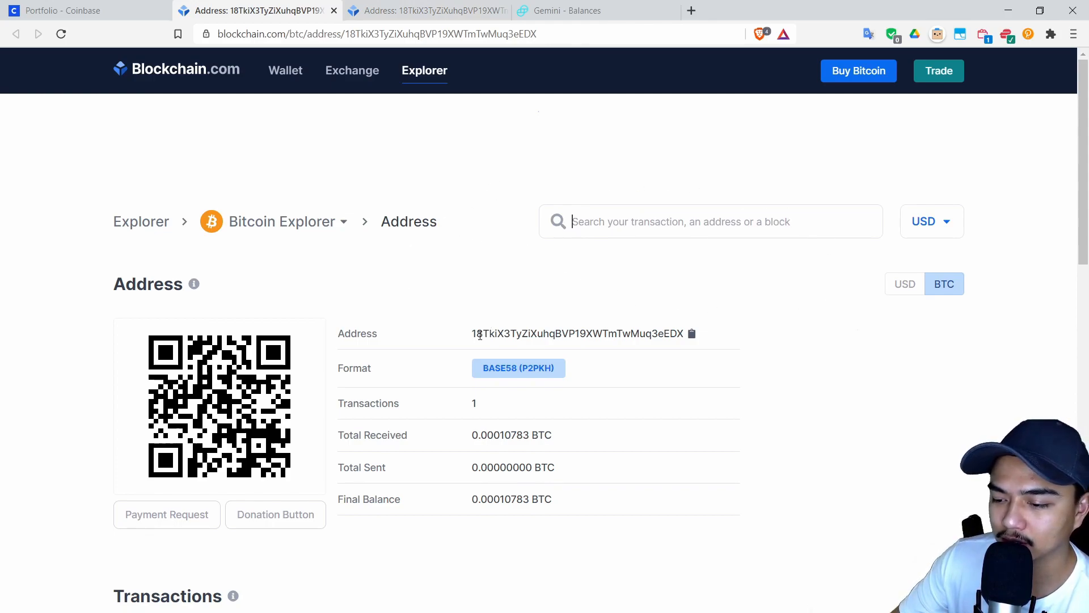
pyautogui.moveTo(470, 447)
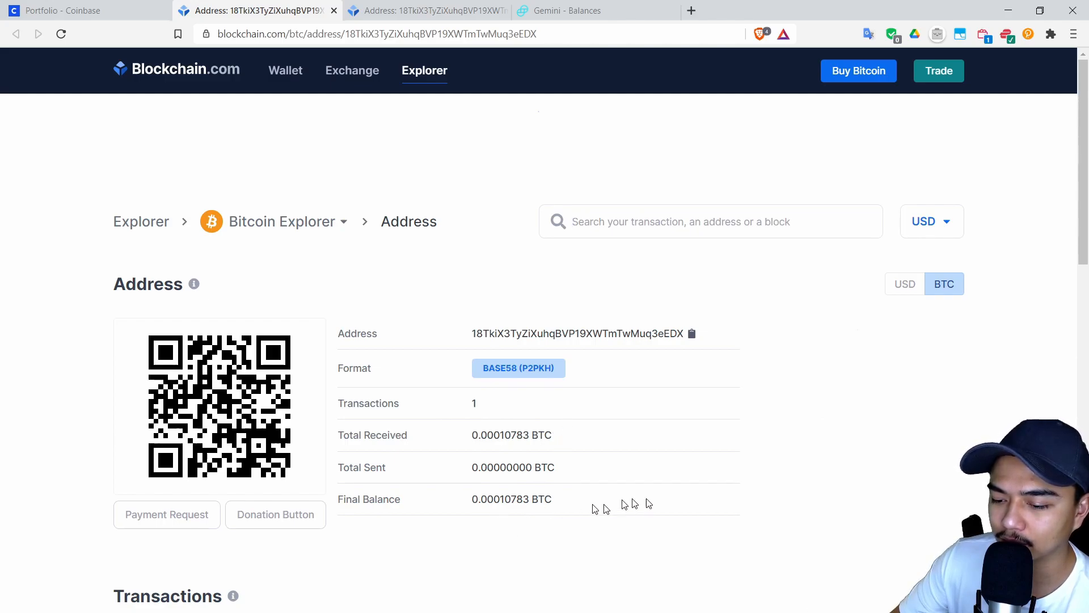
# Step: Scroll the explorer address page to the unconfirmed +0.00010783 BTC incoming transaction
pyautogui.scroll(-3)
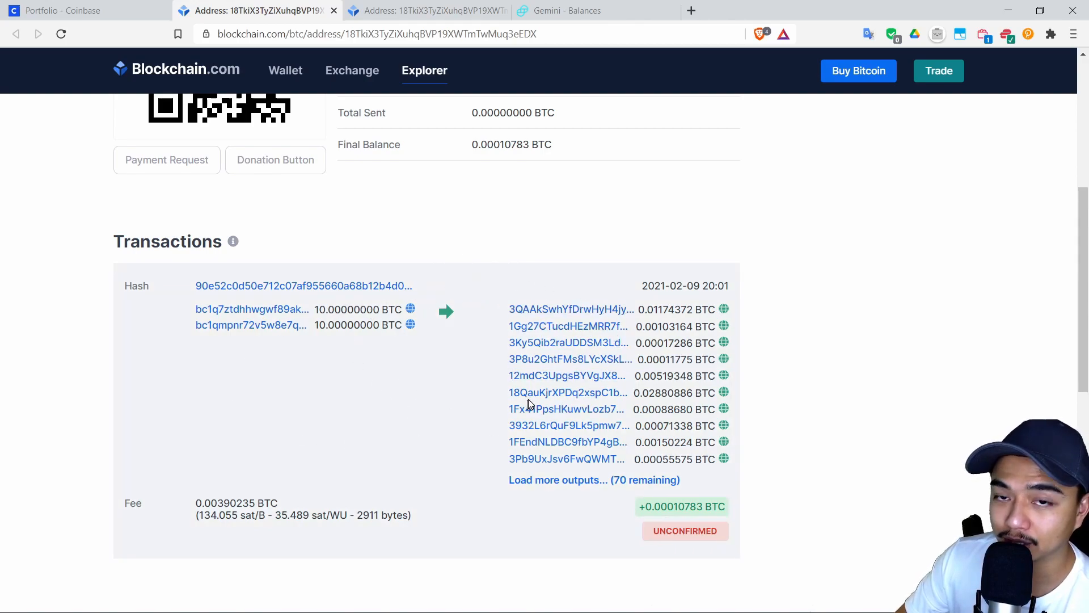
pyautogui.moveTo(566, 327)
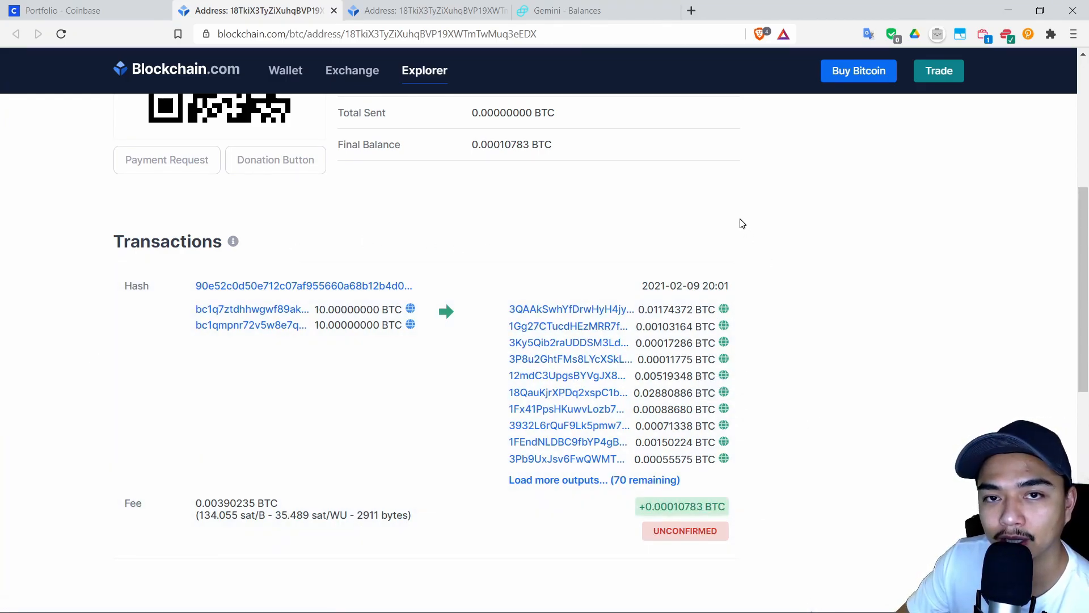
pyautogui.moveTo(630, 115)
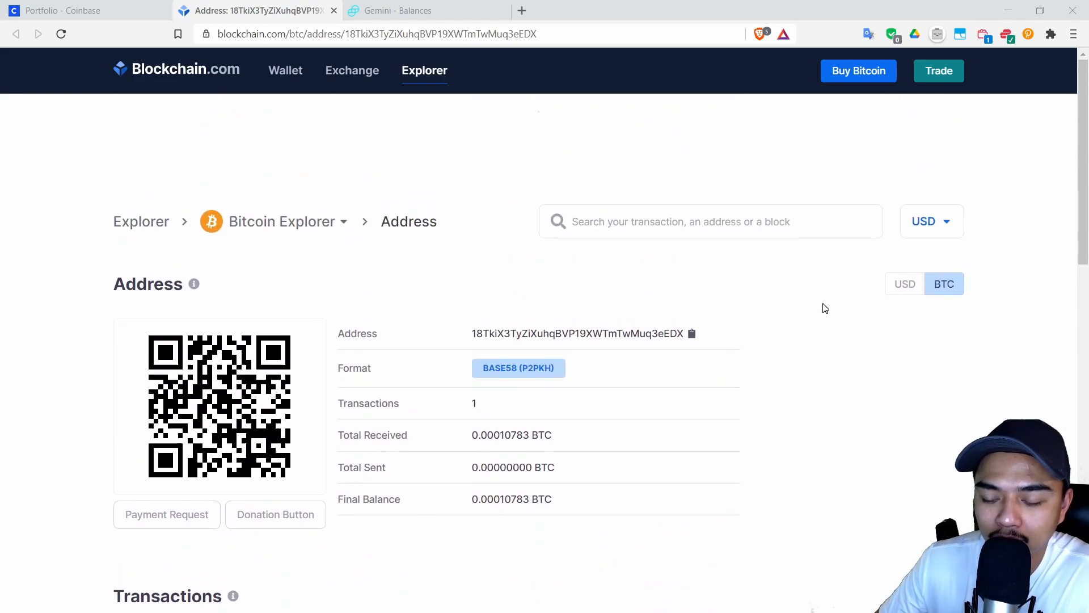
pyautogui.moveTo(282, 221)
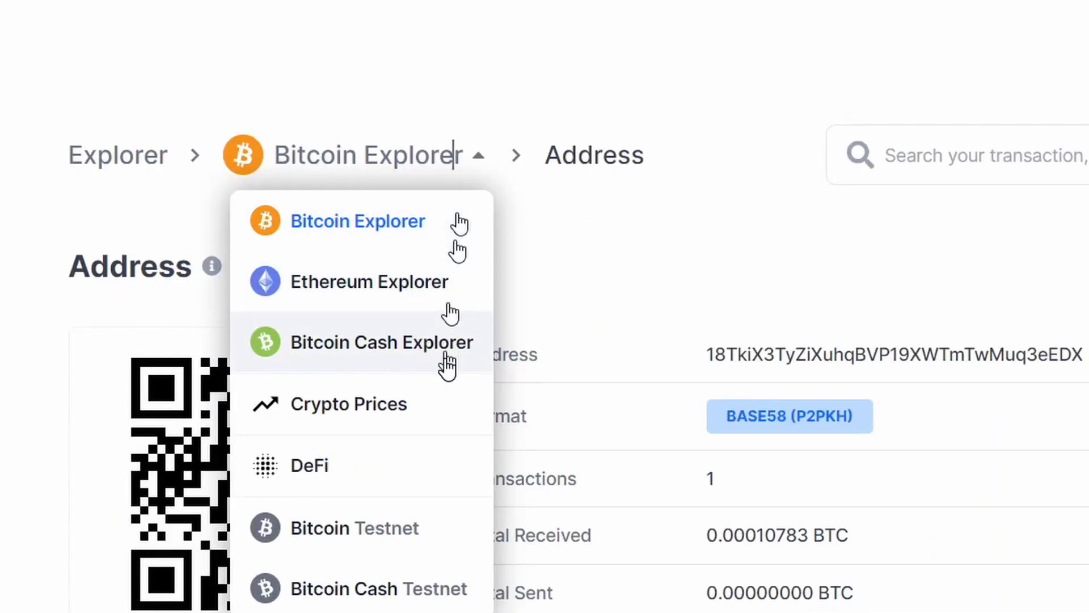
pyautogui.moveTo(452, 309)
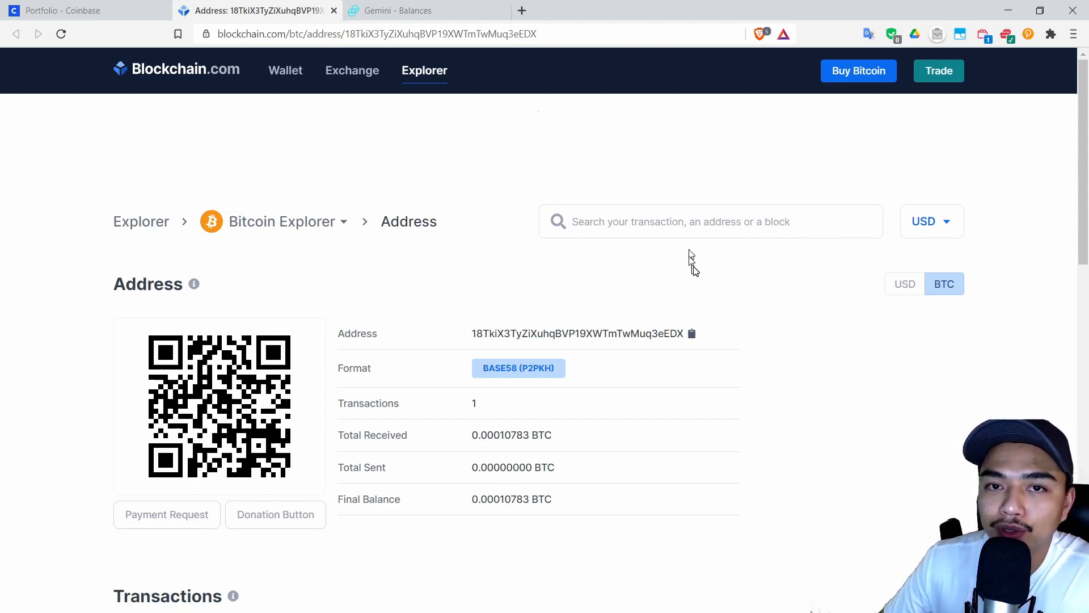
pyautogui.moveTo(574, 383)
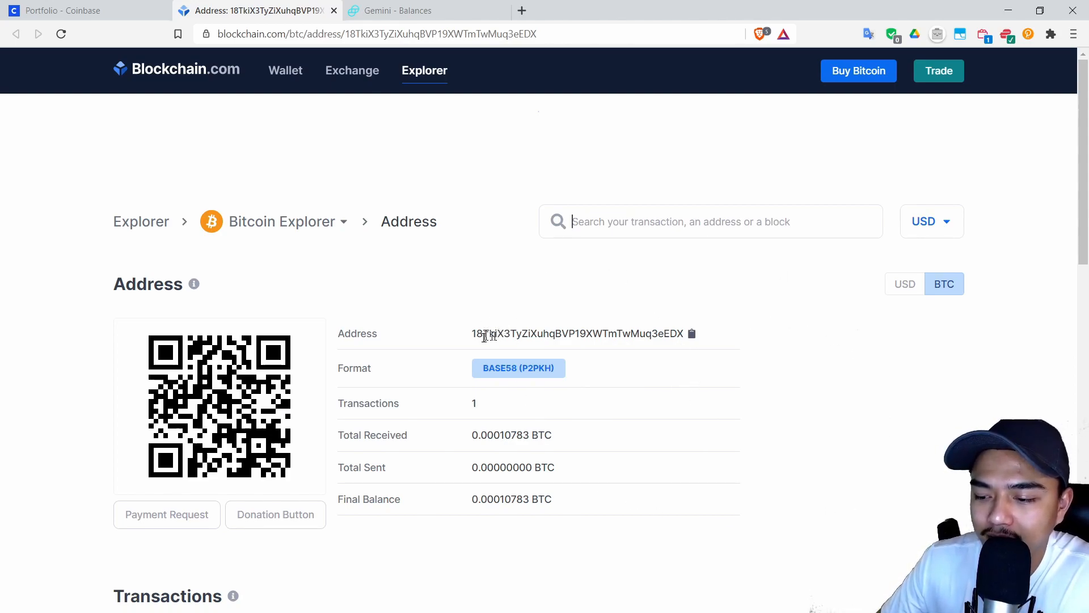
pyautogui.moveTo(764, 299)
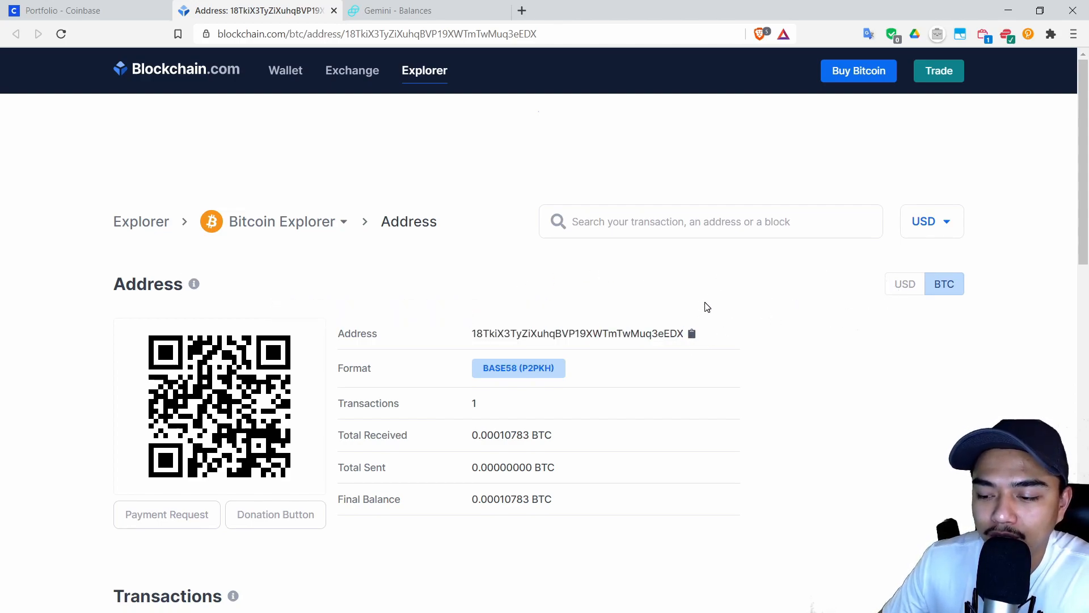
pyautogui.moveTo(736, 309)
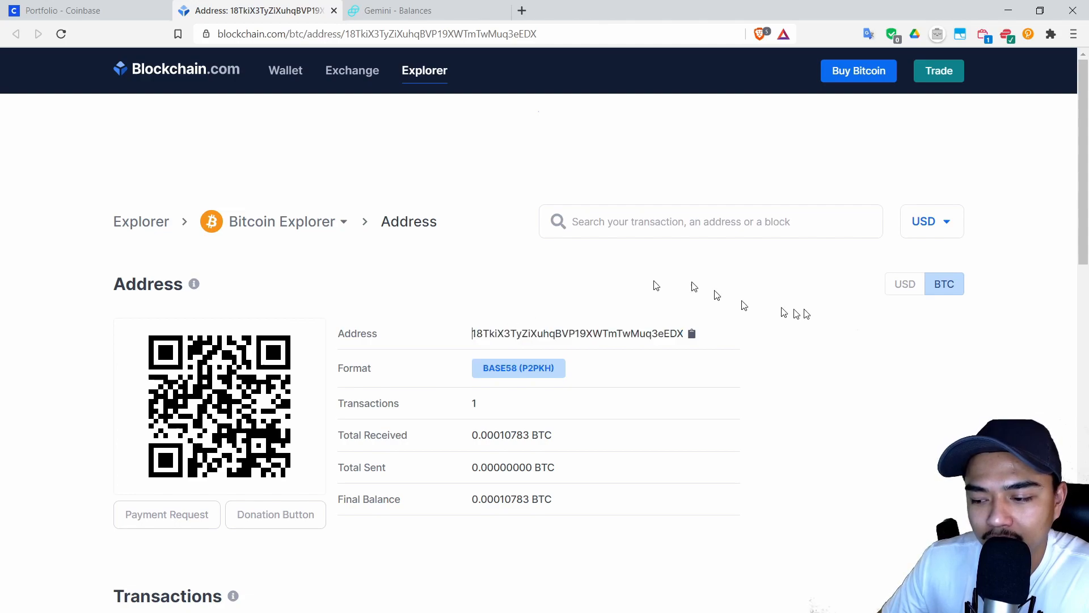
pyautogui.moveTo(810, 278)
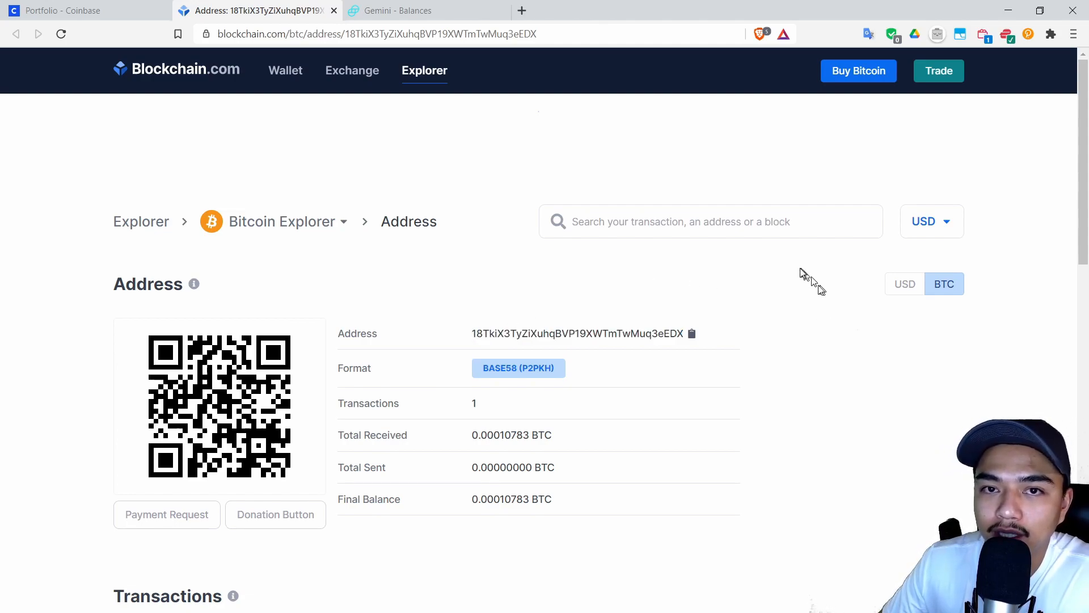
pyautogui.moveTo(674, 333)
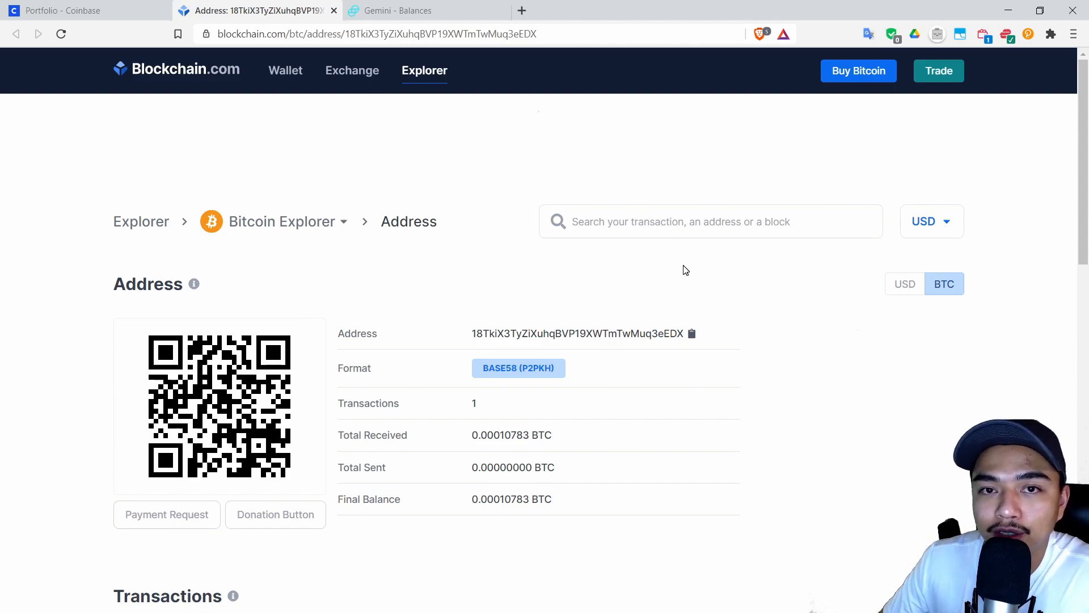
pyautogui.moveTo(686, 299)
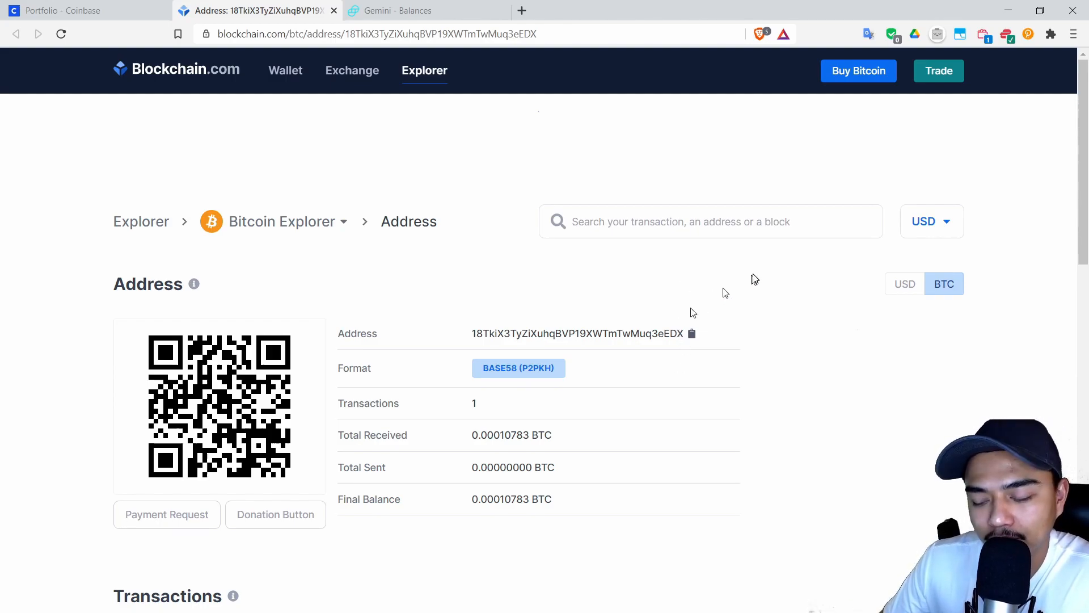
# Step: Scroll to the incoming transaction record, then return to Coinbase's new send form
pyautogui.scroll(-3)
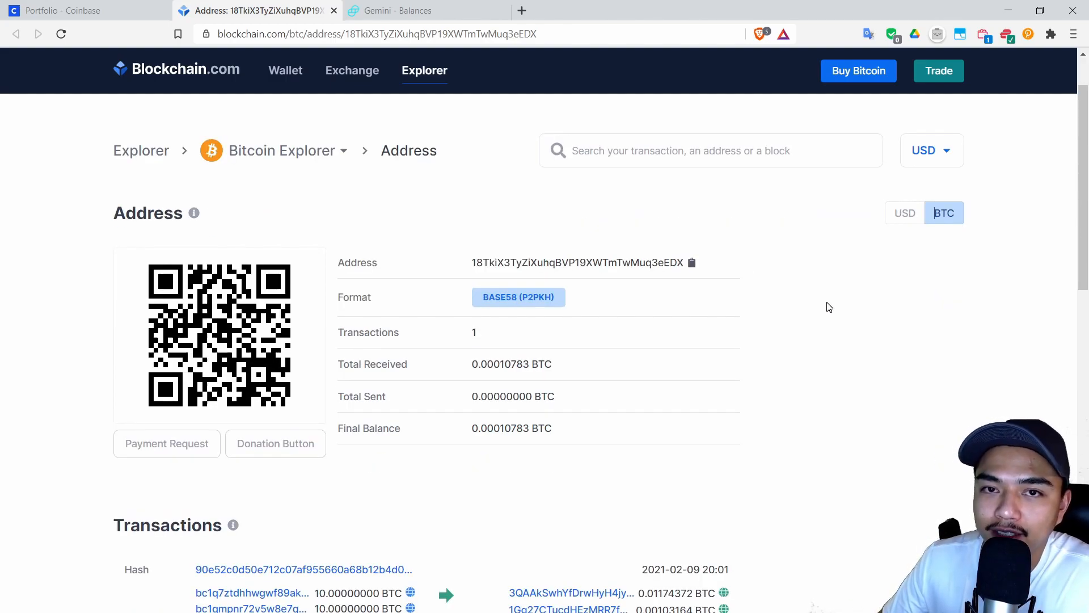
pyautogui.moveTo(824, 322)
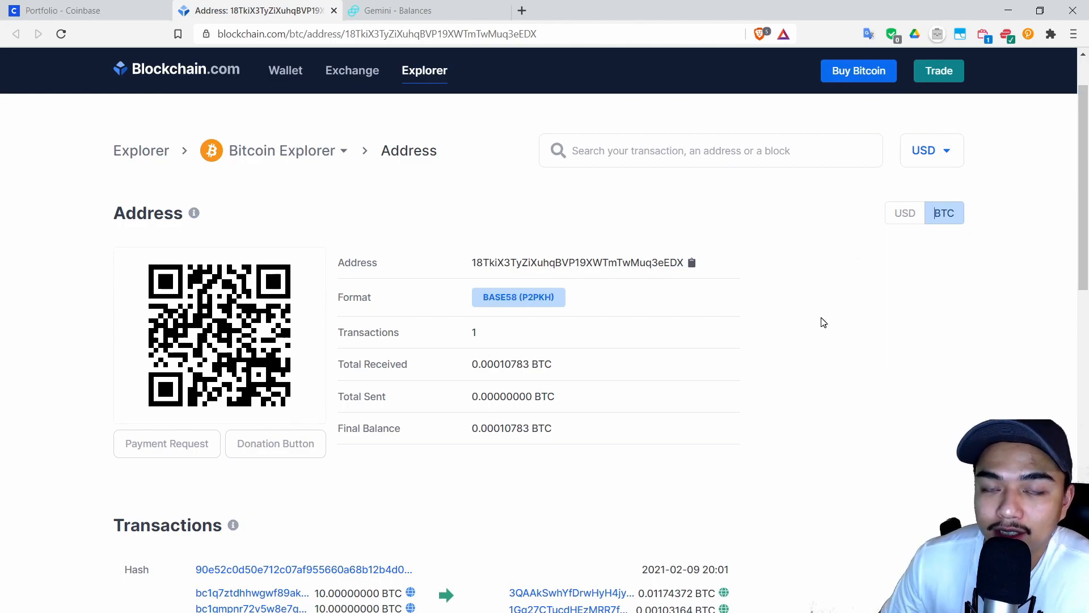
pyautogui.click(409, 11)
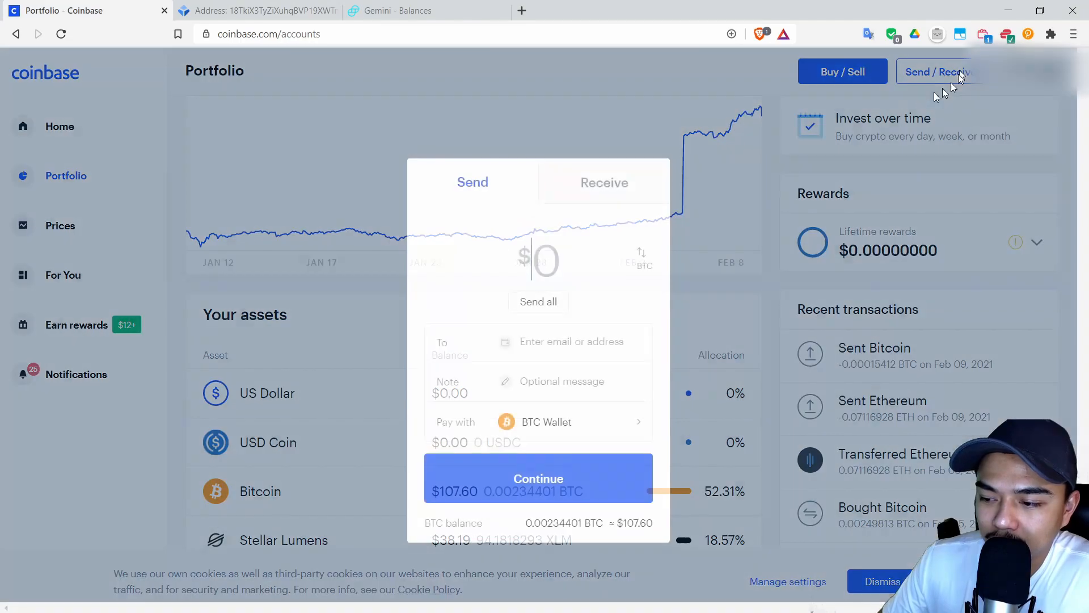
# Step: Check Gemini Transfer History for the 0.00010783 BTC deposit, then start a BTC deposit
pyautogui.click(395, 10)
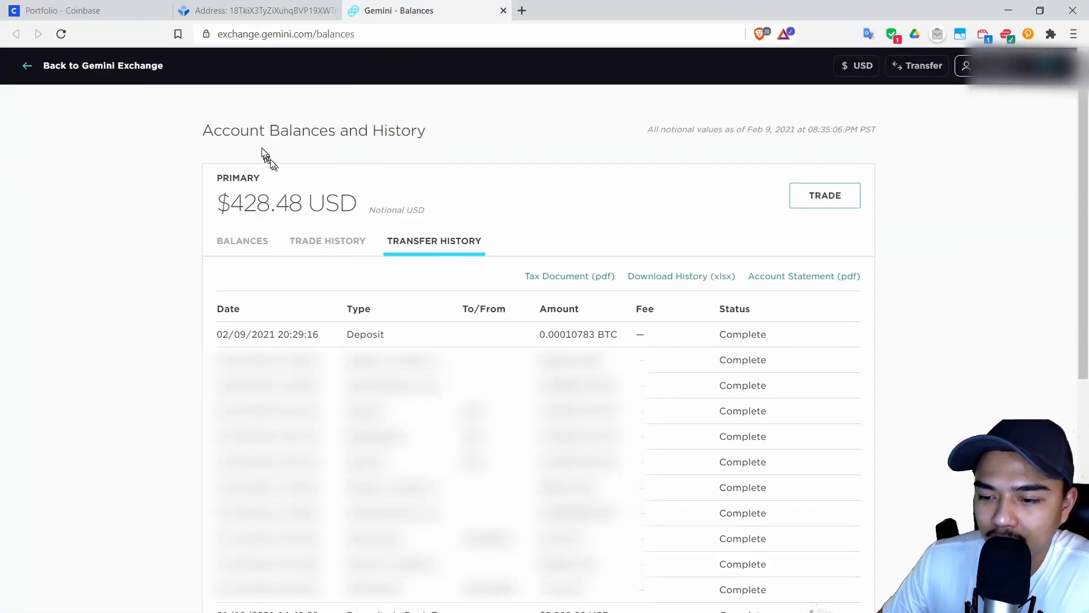
pyautogui.click(924, 65)
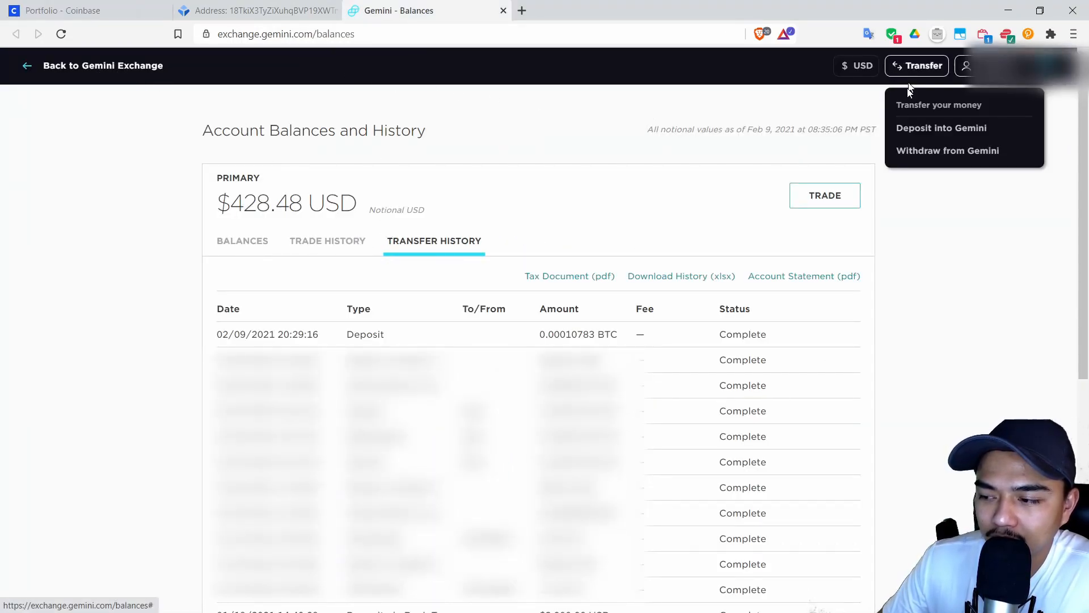
pyautogui.click(939, 104)
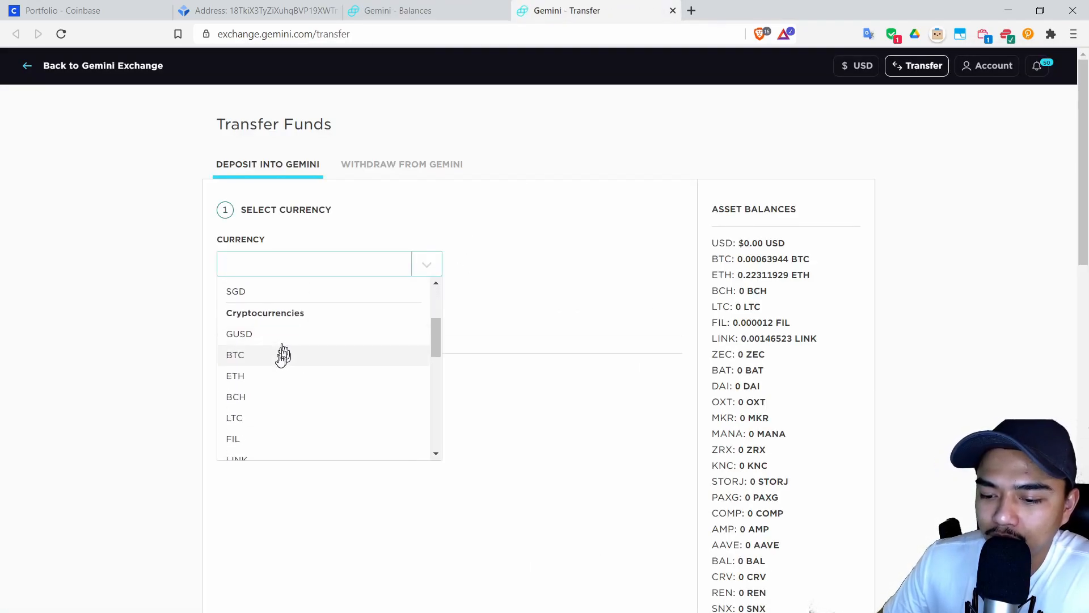
pyautogui.click(235, 354)
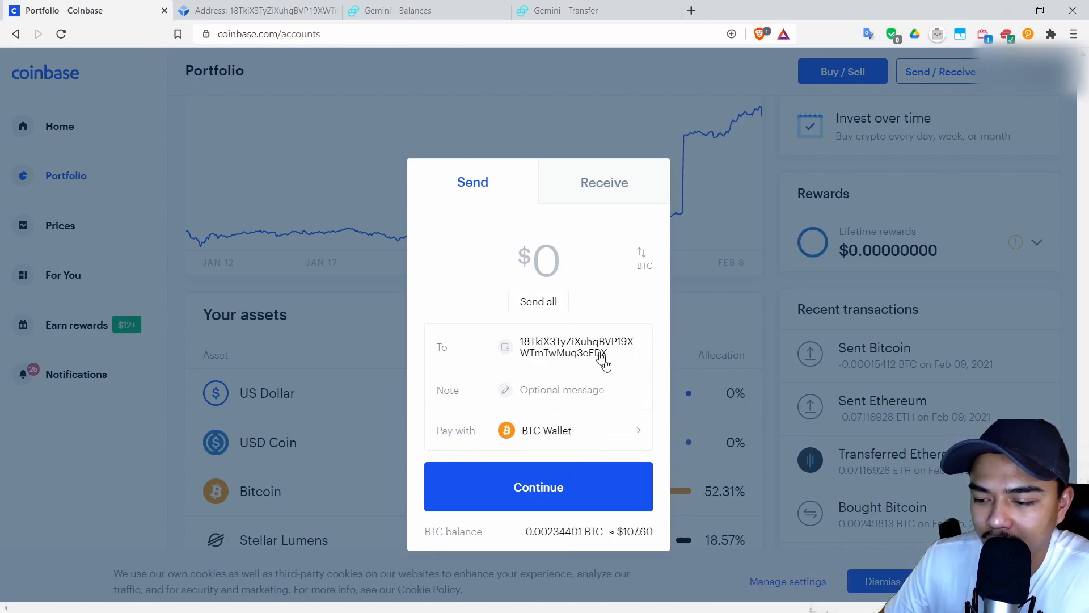
# Step: Review a send of all 0.00229751 BTC, checking the address against Gemini's deposit address
pyautogui.click(595, 10)
pyautogui.write('107.79')
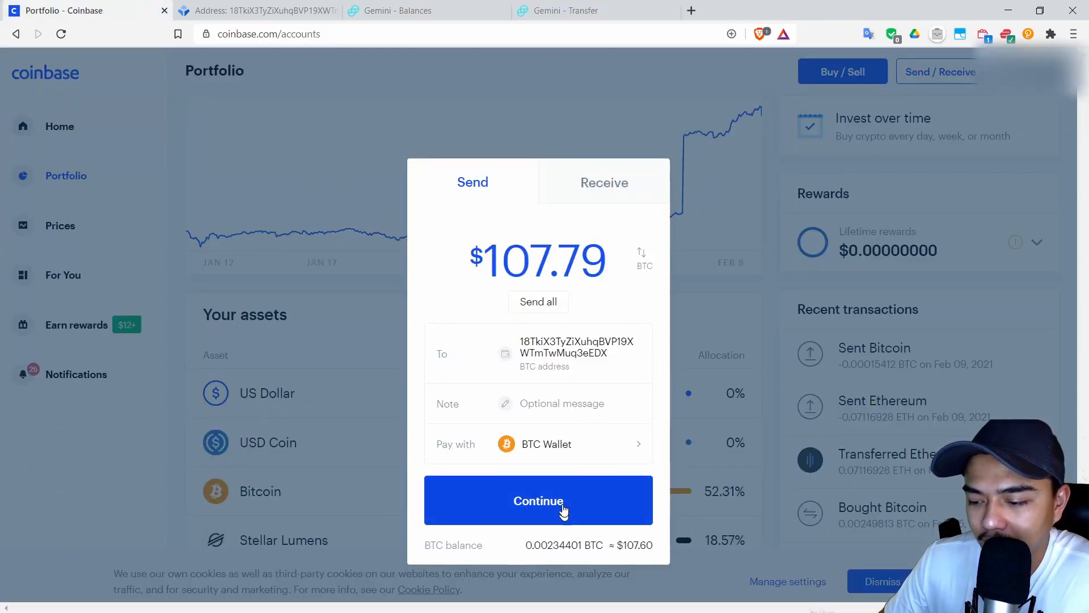
pyautogui.click(538, 501)
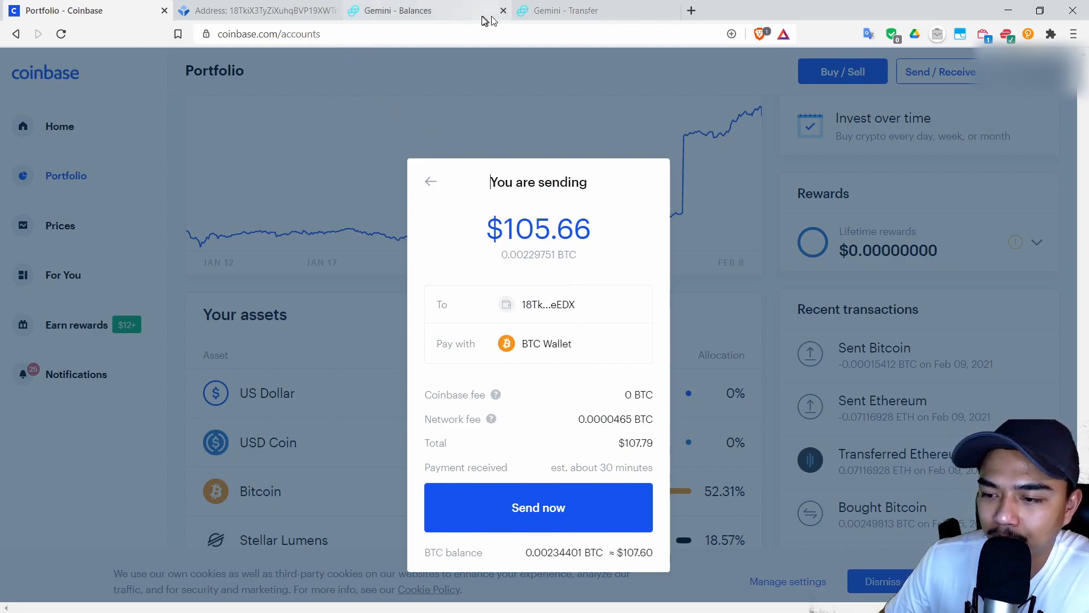
pyautogui.click(594, 10)
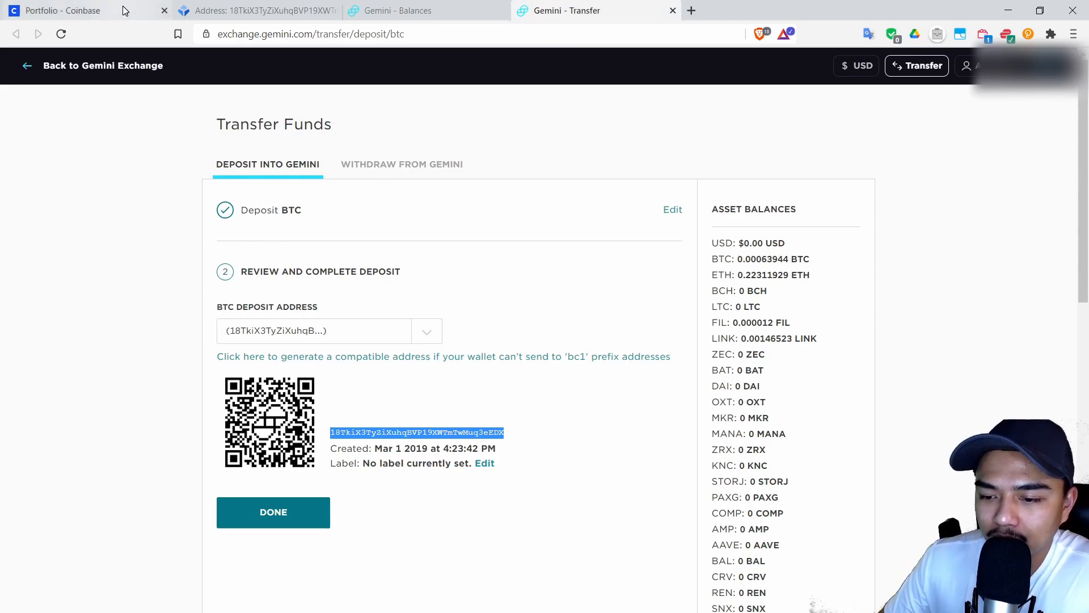
pyautogui.click(62, 10)
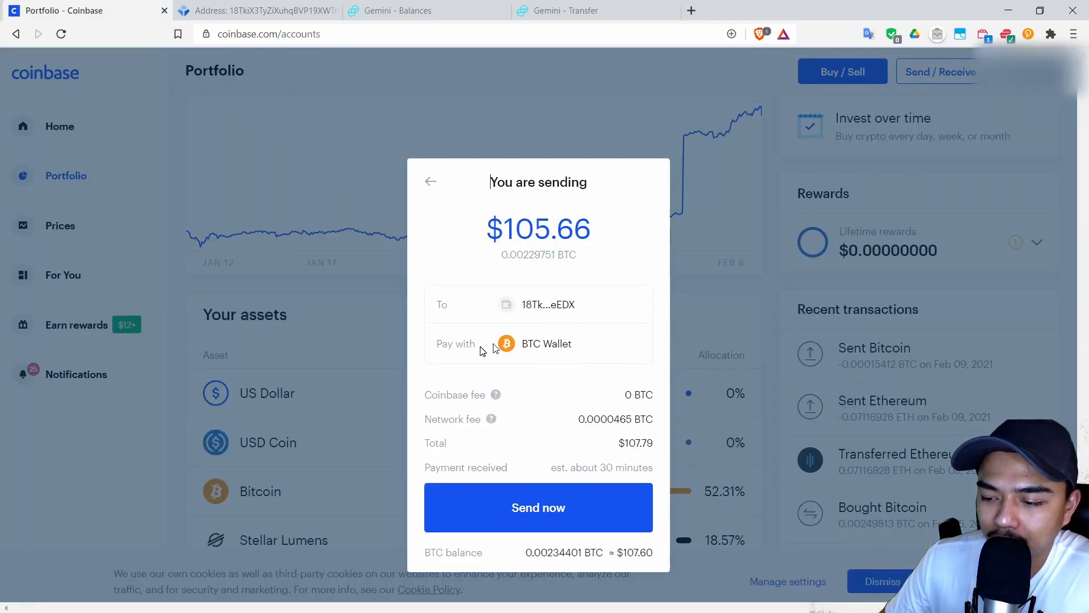
# Step: Submit the $105.66 Bitcoin send with the 2-step verification code and close the confirmation
pyautogui.click(538, 507)
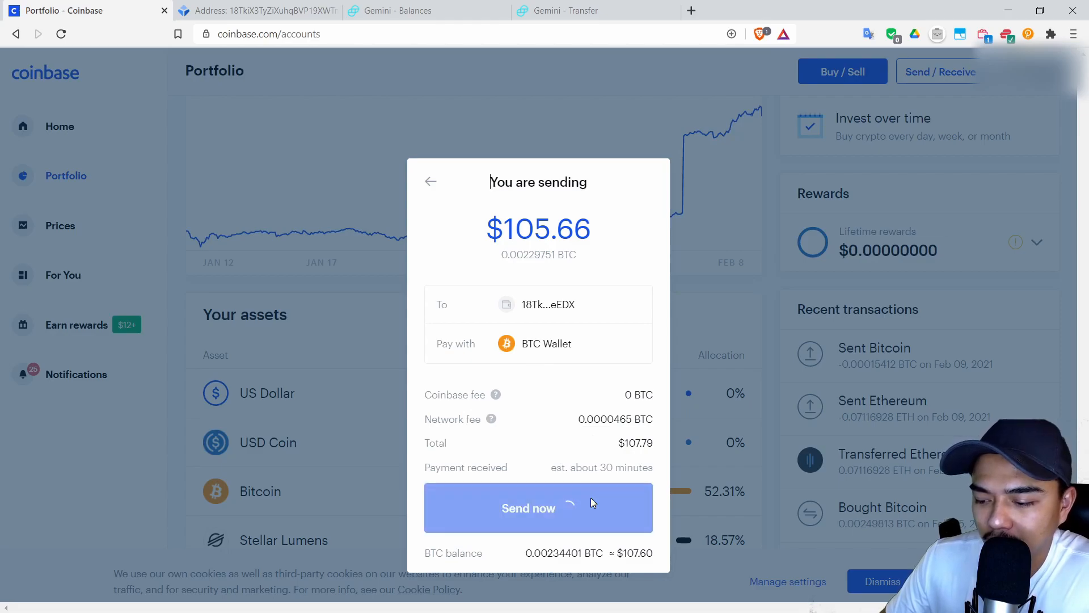
pyautogui.click(537, 507)
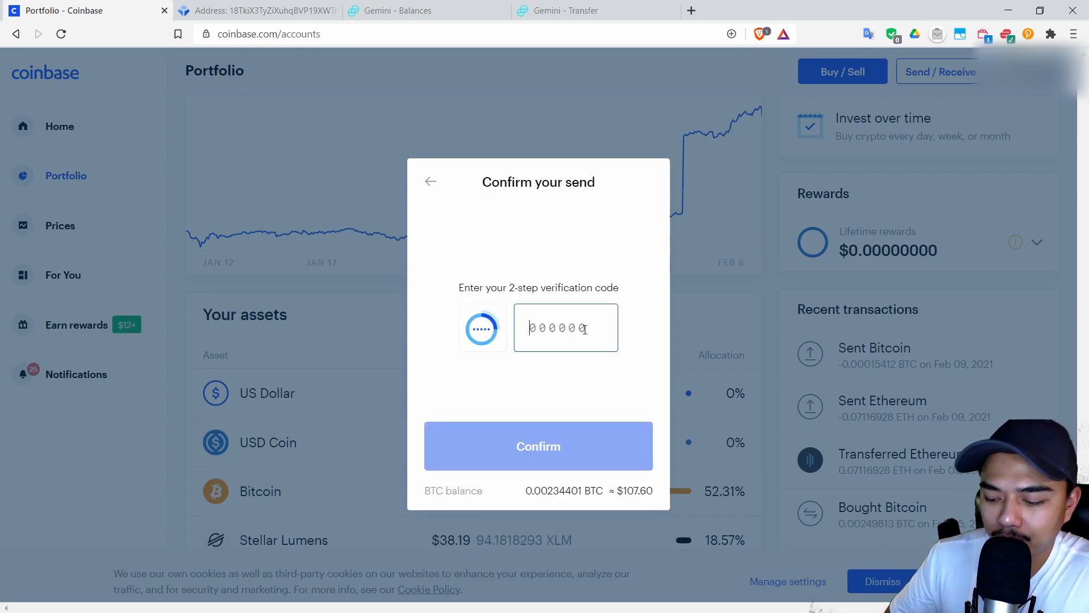
pyautogui.click(537, 445)
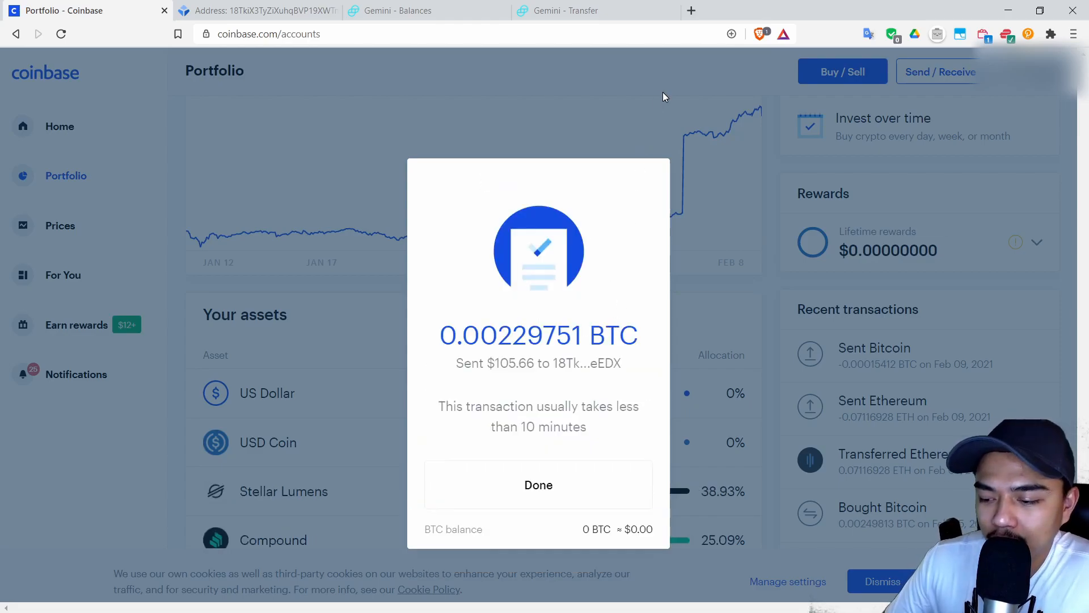
pyautogui.moveTo(579, 307)
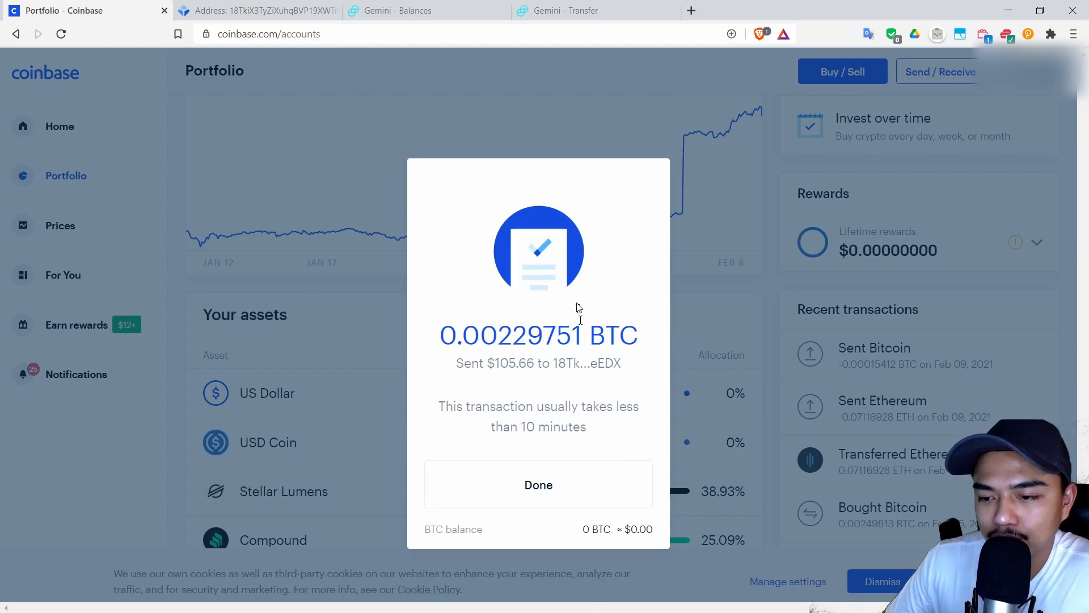
pyautogui.click(539, 484)
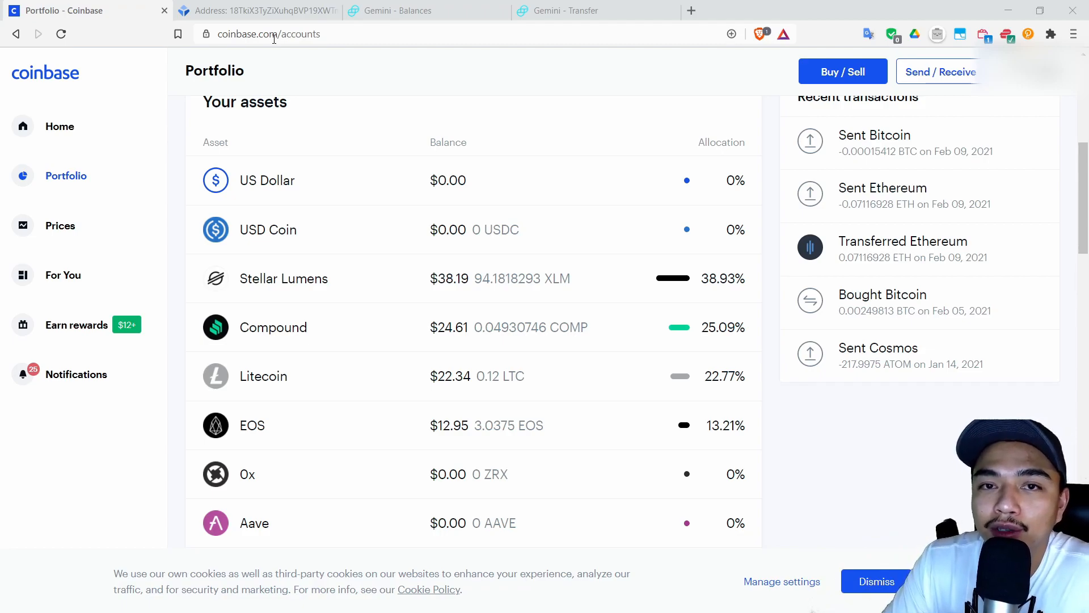
pyautogui.moveTo(347, 6)
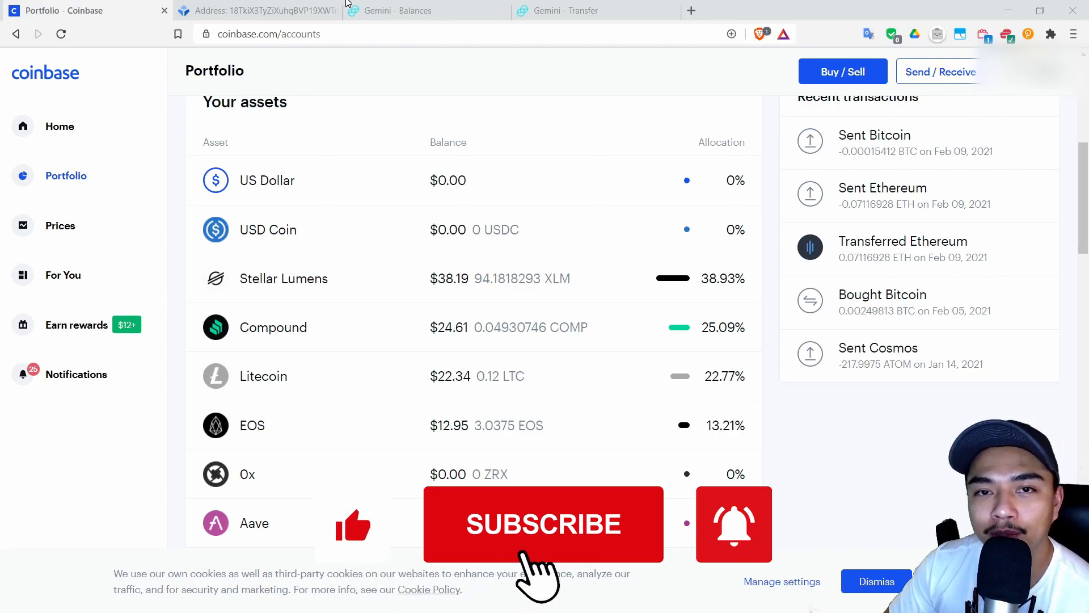
pyautogui.click(543, 524)
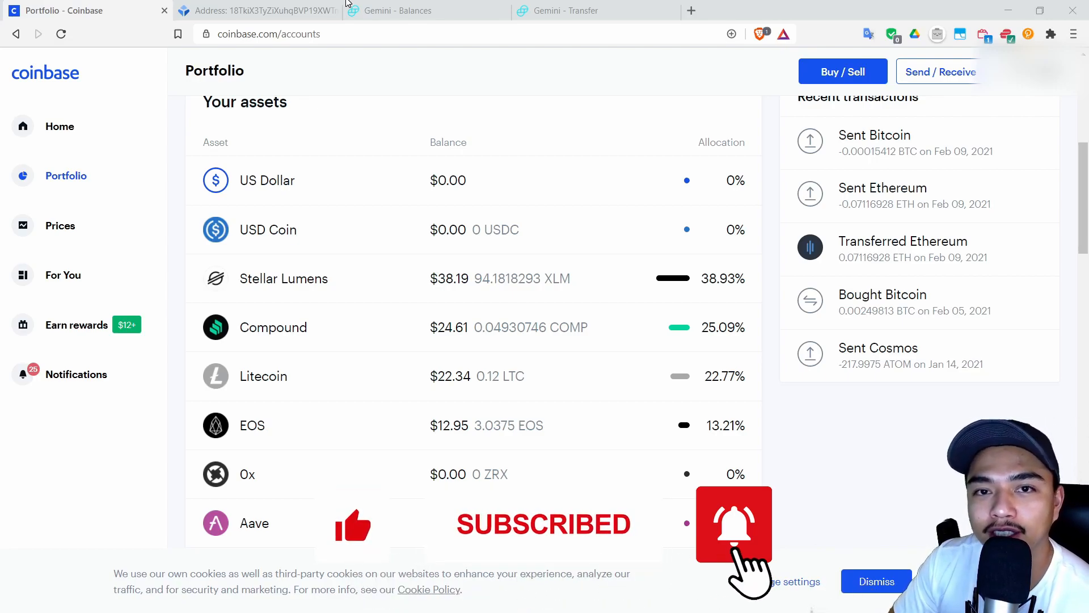